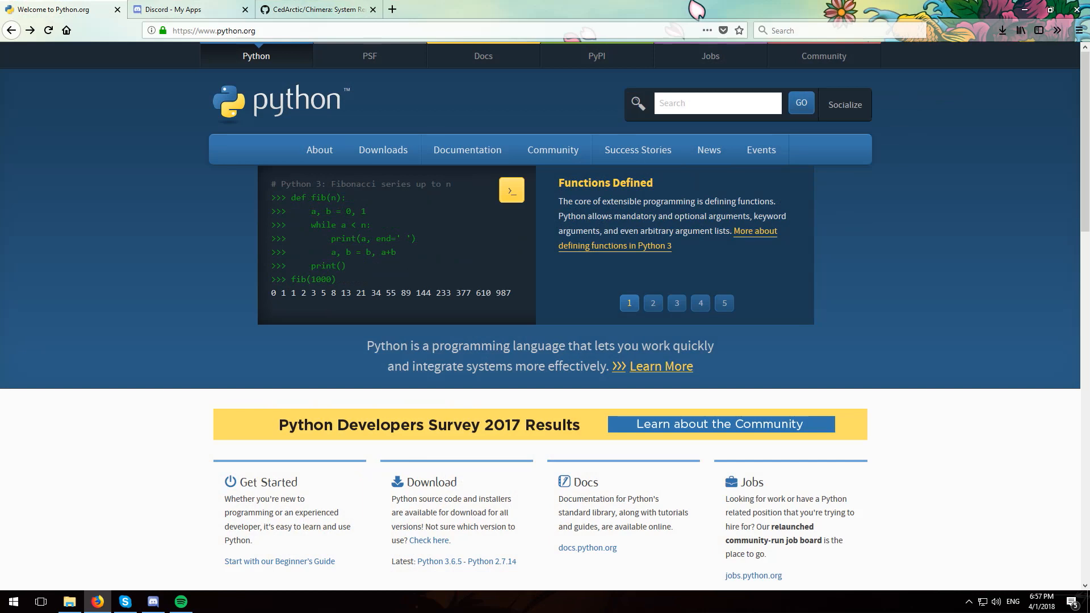
Step through the Python code examples on the python.org homepage
left_click(653, 303)
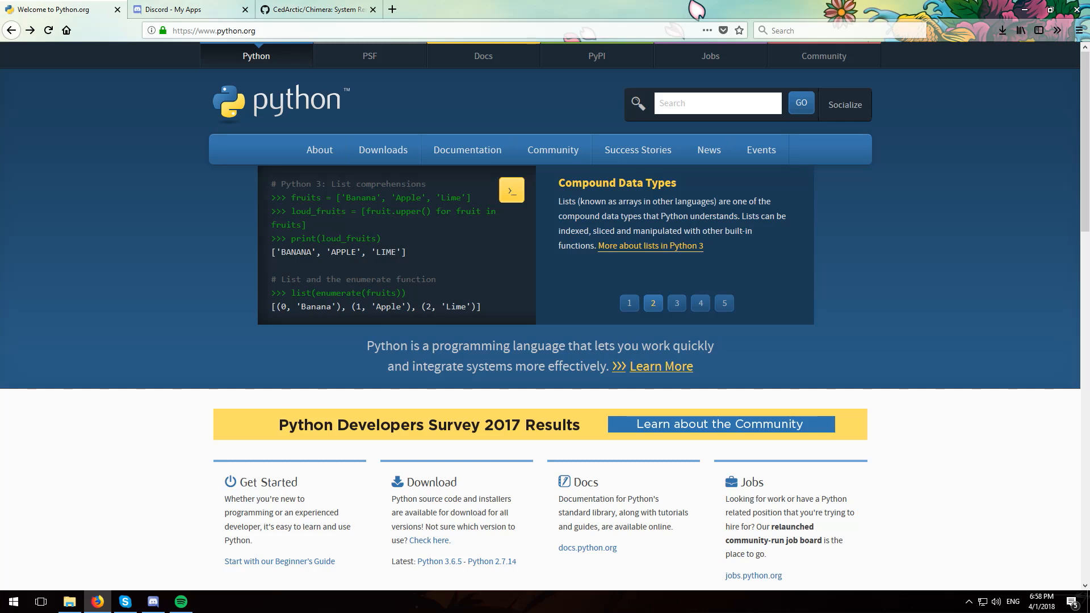
left_click(675, 303)
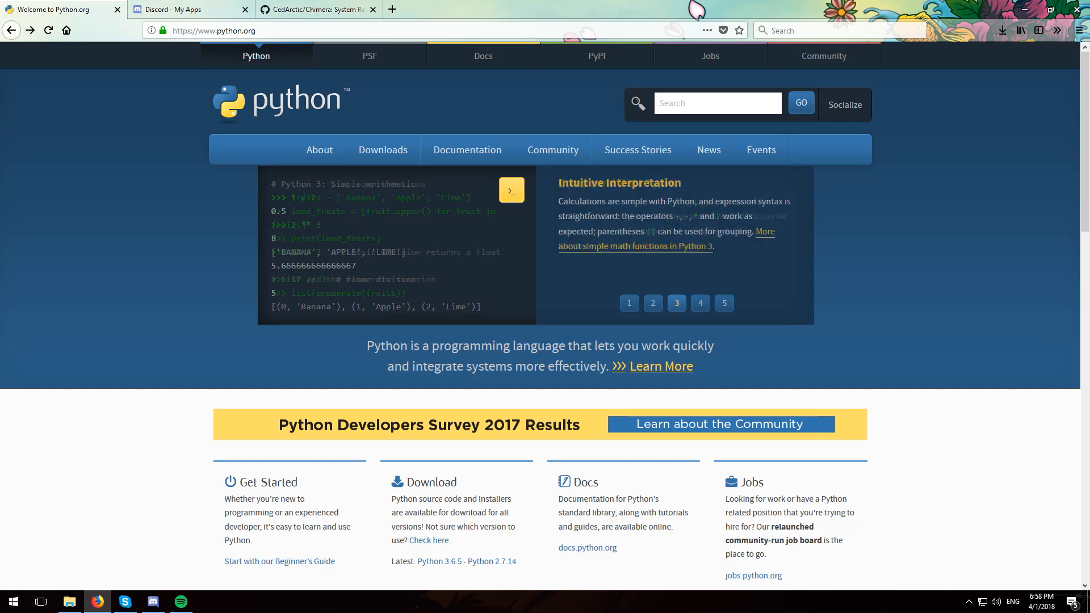
left_click(675, 303)
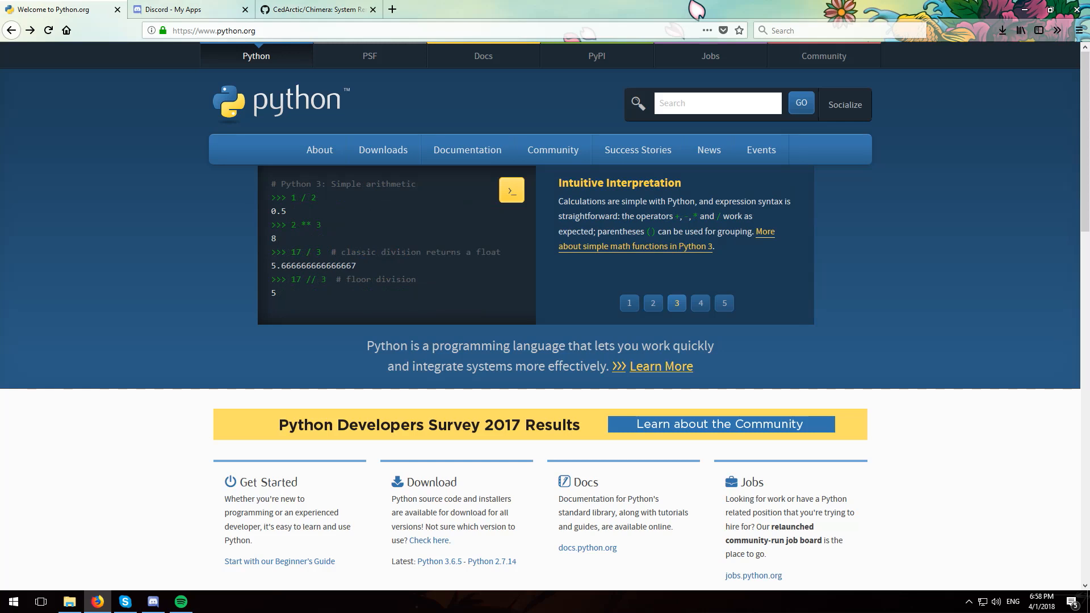
Scroll through the Chimera repository page to review its contents
left_click(313, 9)
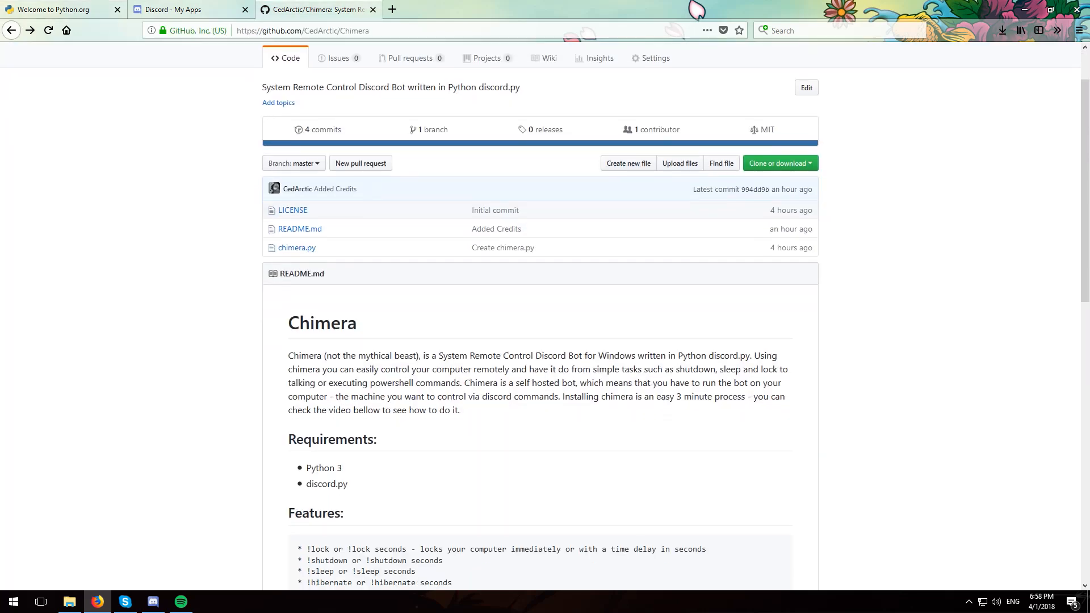
scroll("down", 3)
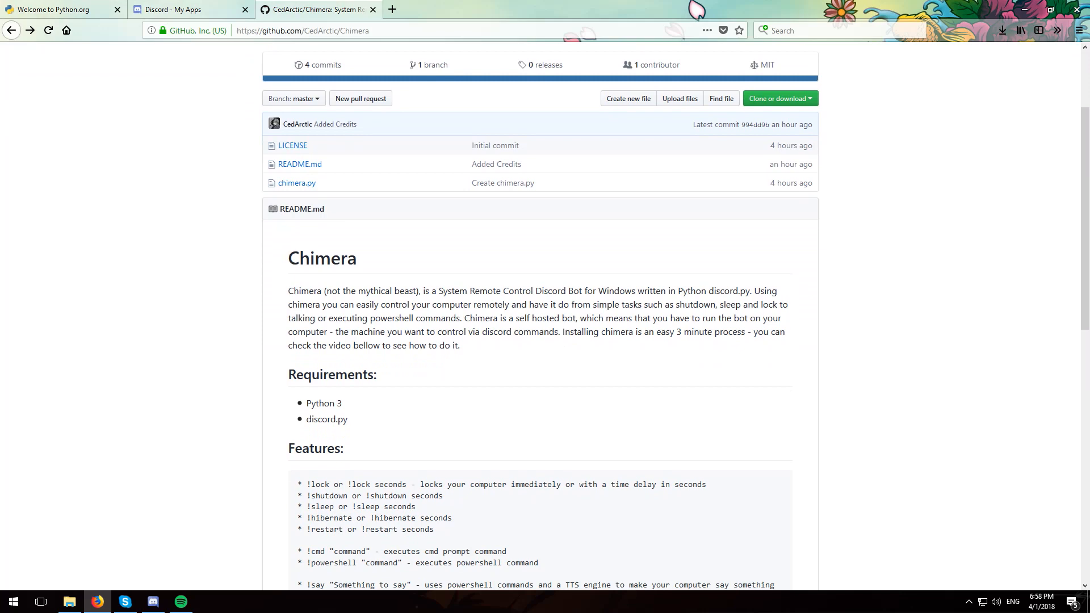
scroll("down", 3)
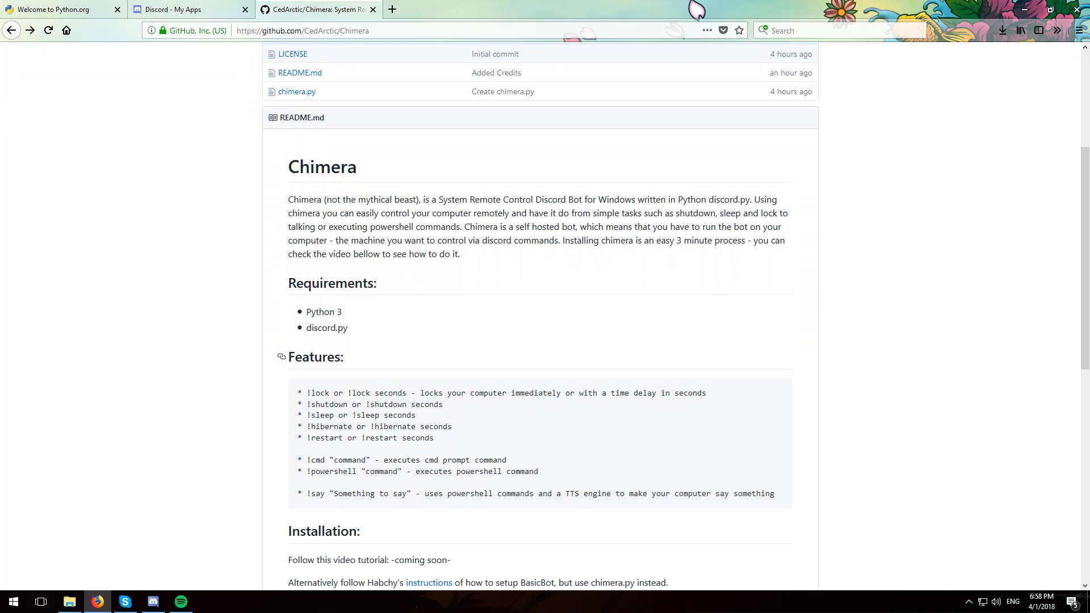
scroll("down", 3)
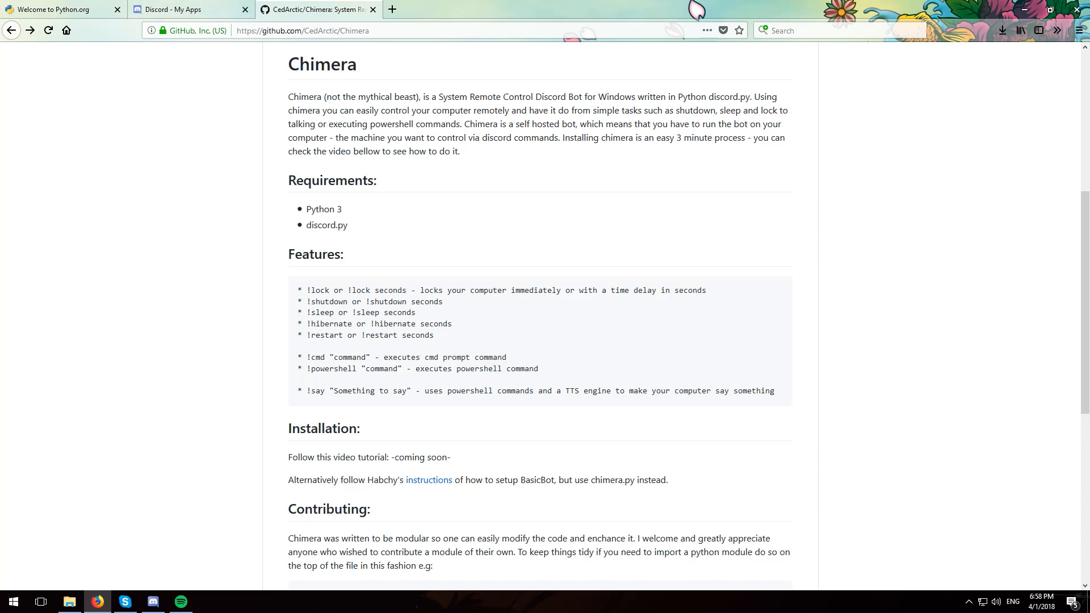
scroll("up", 3)
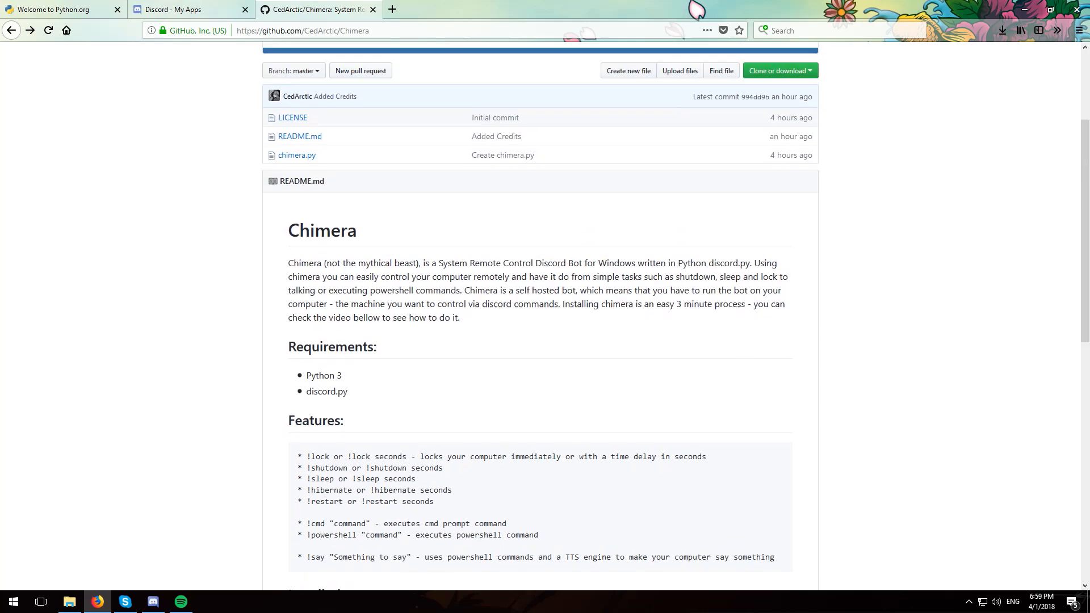
scroll("up", 3)
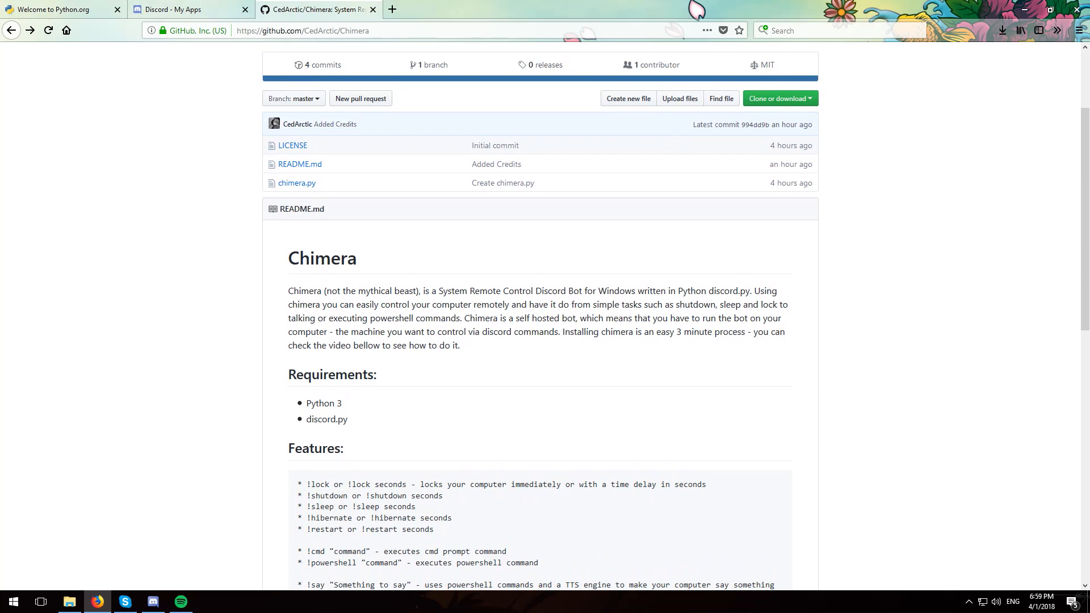
double_click(327, 419)
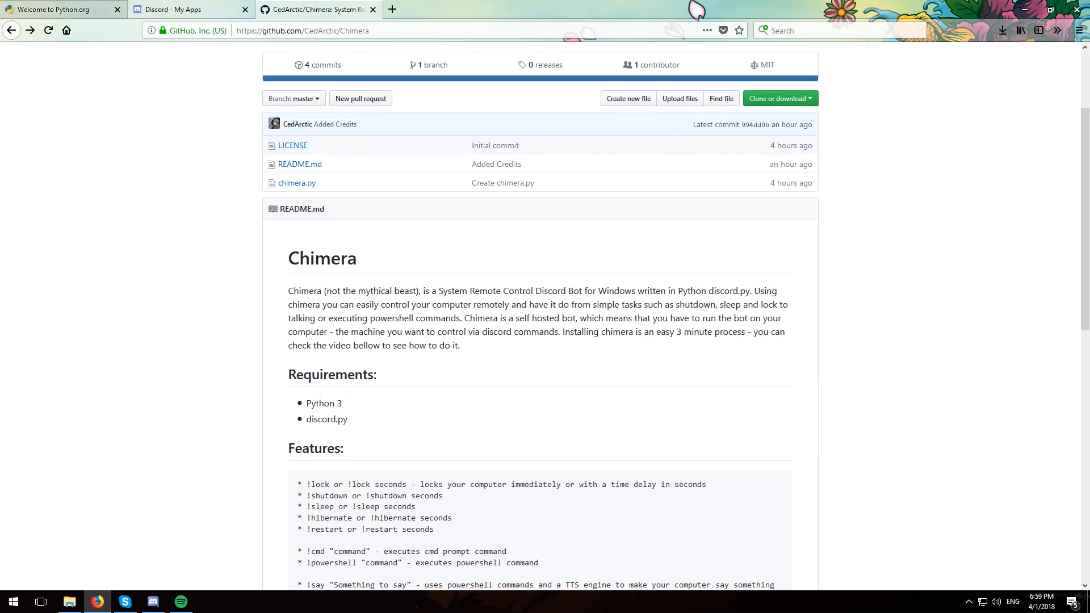
Download the Python 3.6.5 installer for Windows from python.org's Downloads menu
left_click(63, 9)
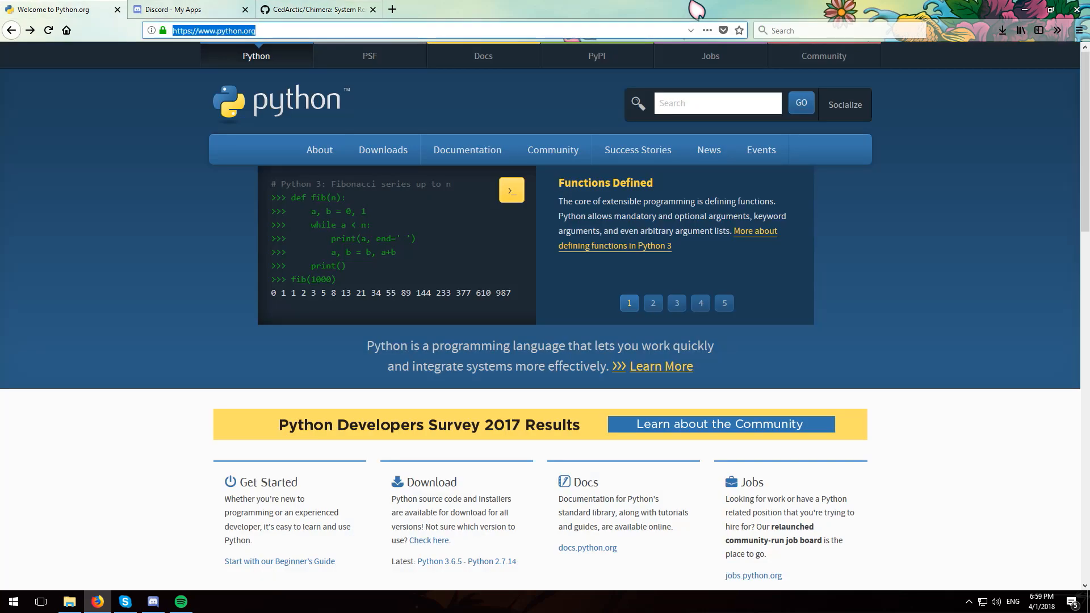
left_click(382, 149)
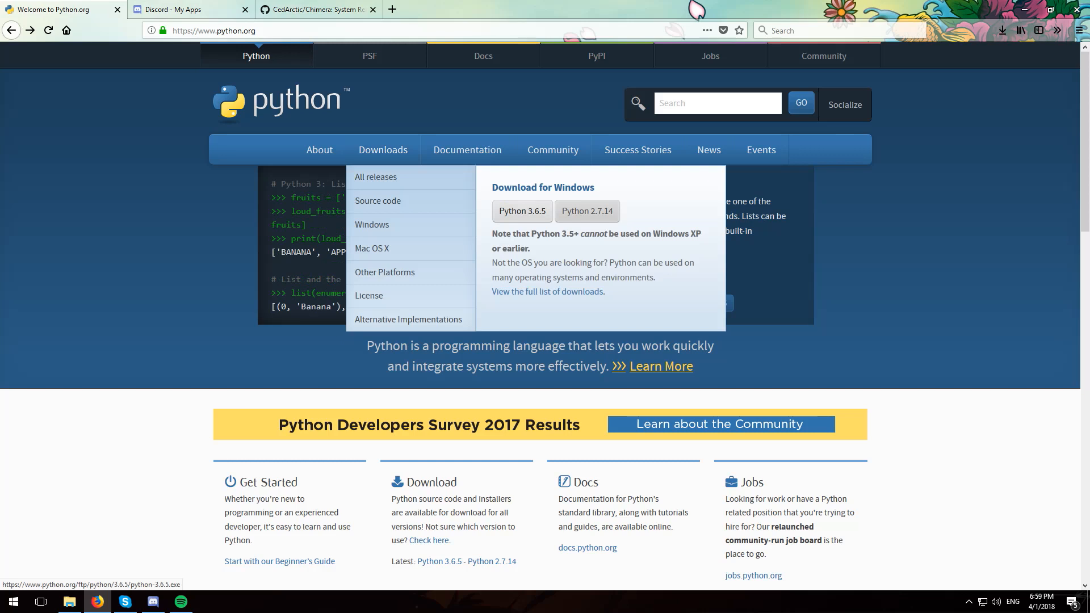
left_click(521, 211)
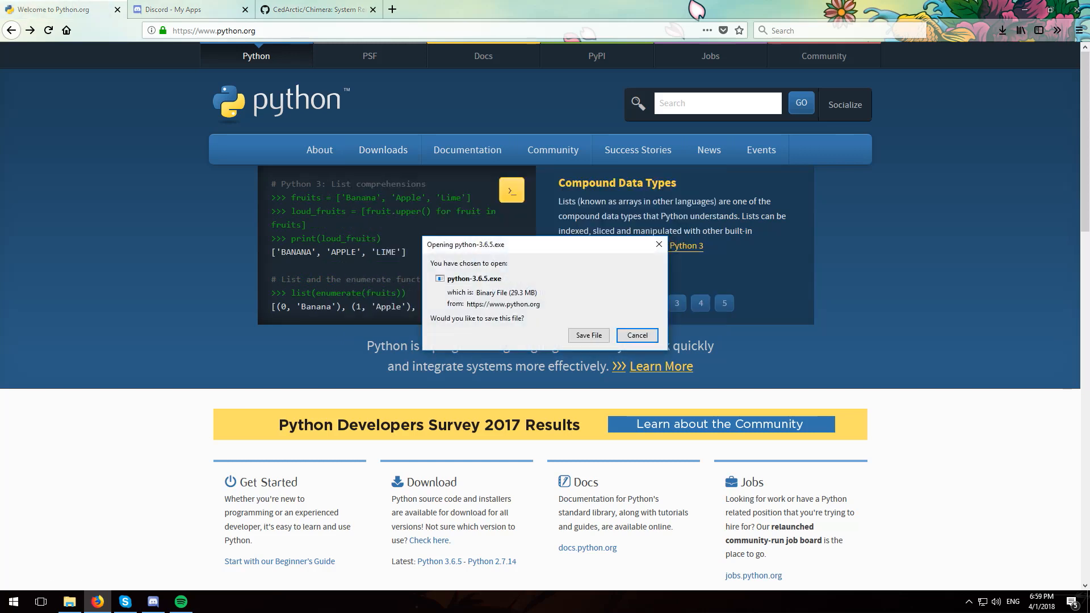
Run python-3.6.5.exe from Downloads, then cancel its Modify Setup window
left_click(588, 334)
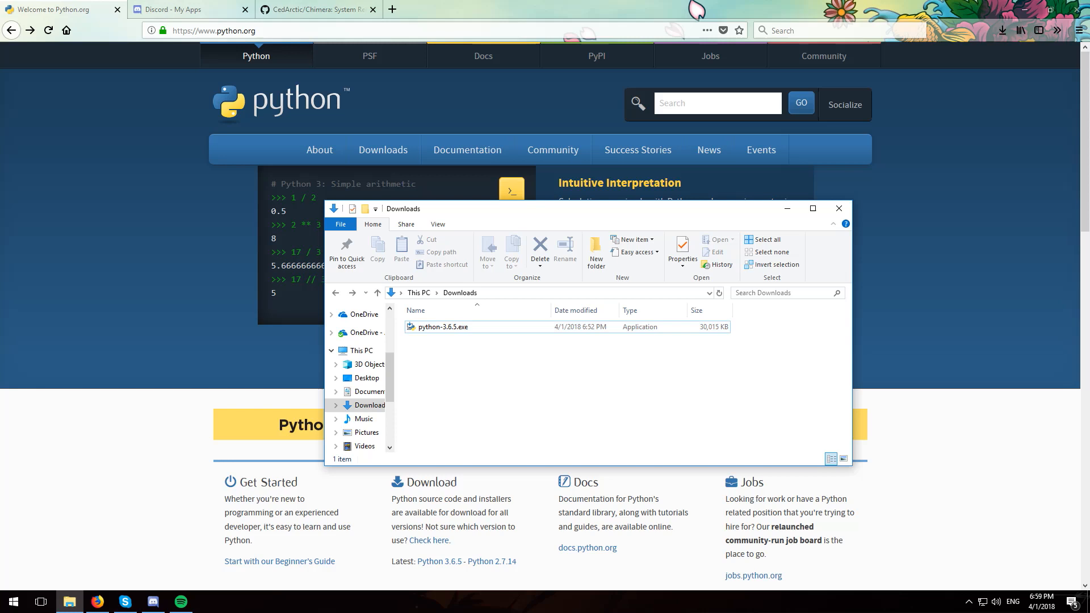
double_click(443, 327)
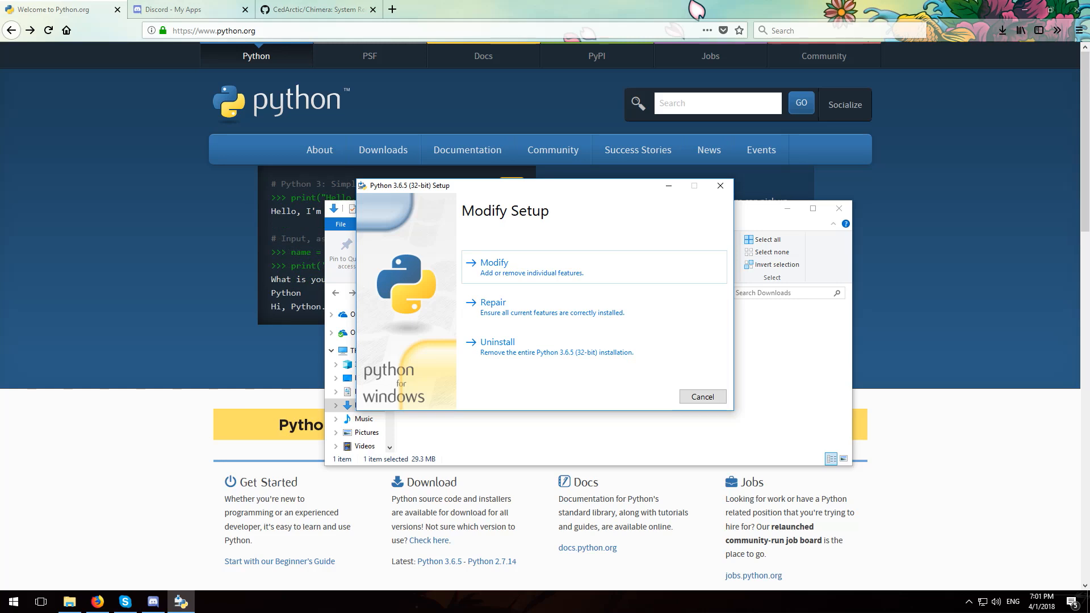
left_click(702, 397)
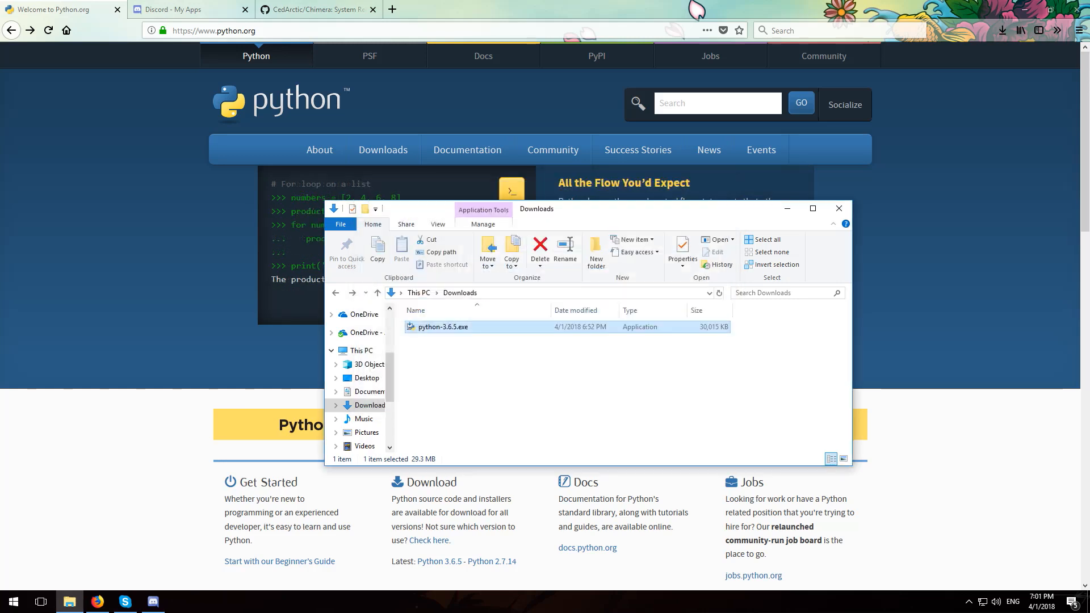
Open chimera.py in the Chimera repository and save it to the Desktop
left_click(316, 9)
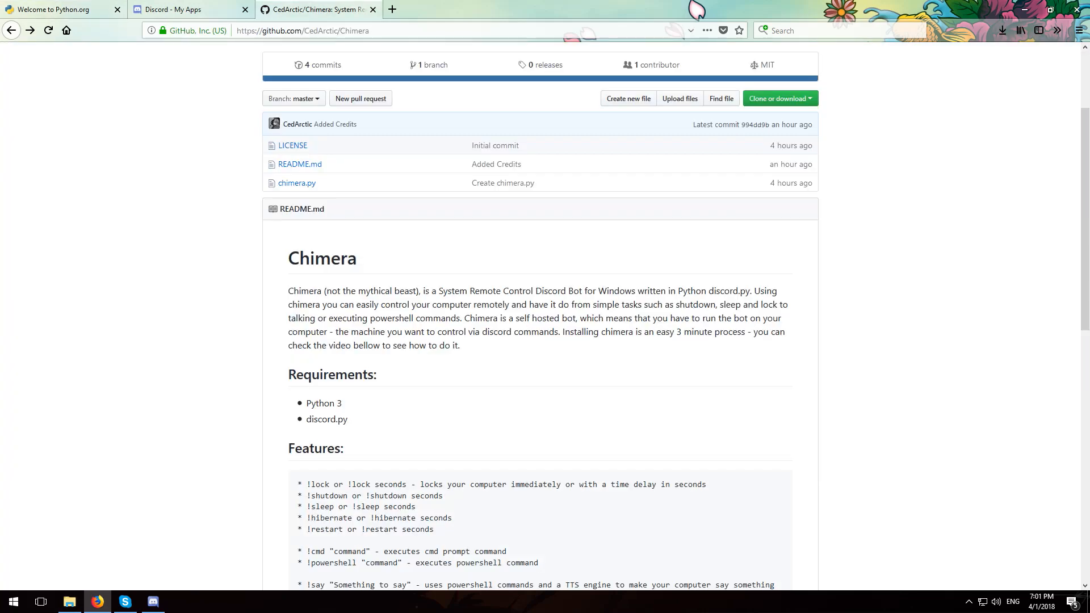
left_click(302, 30)
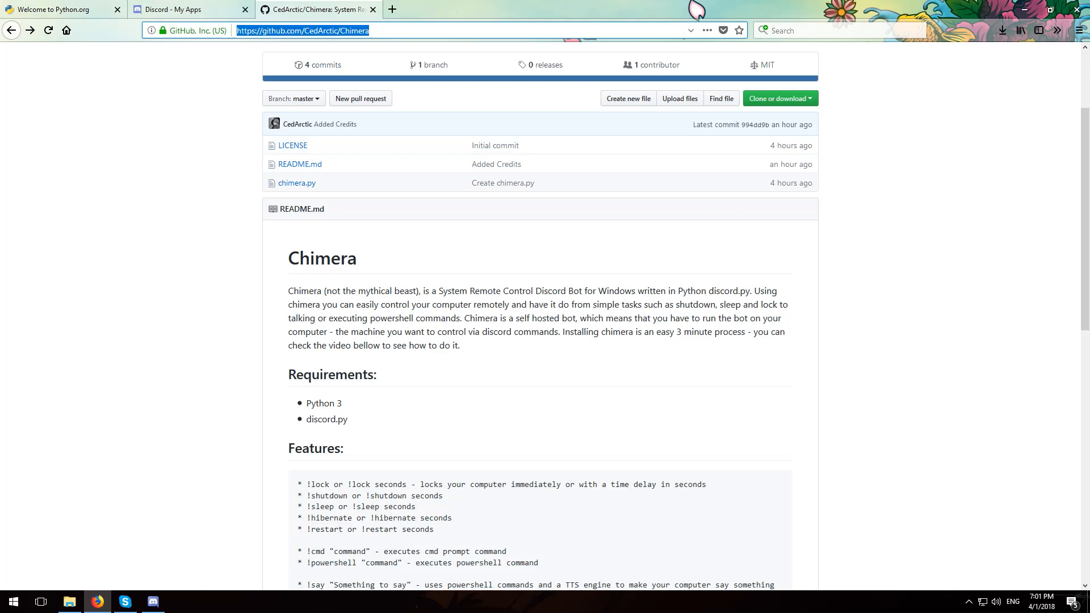
mouse_move(297, 183)
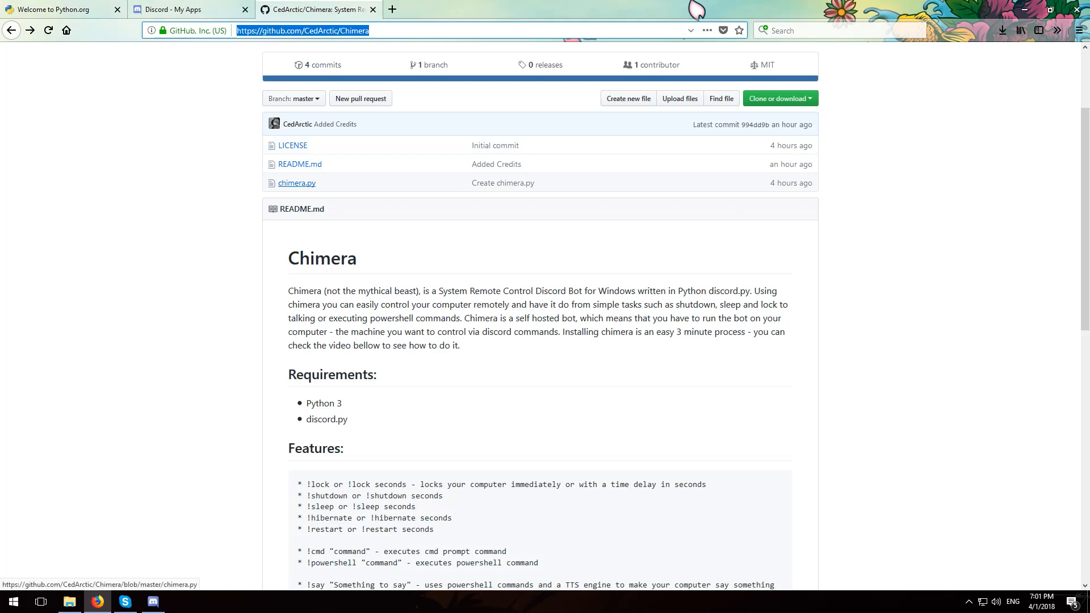
left_click(296, 182)
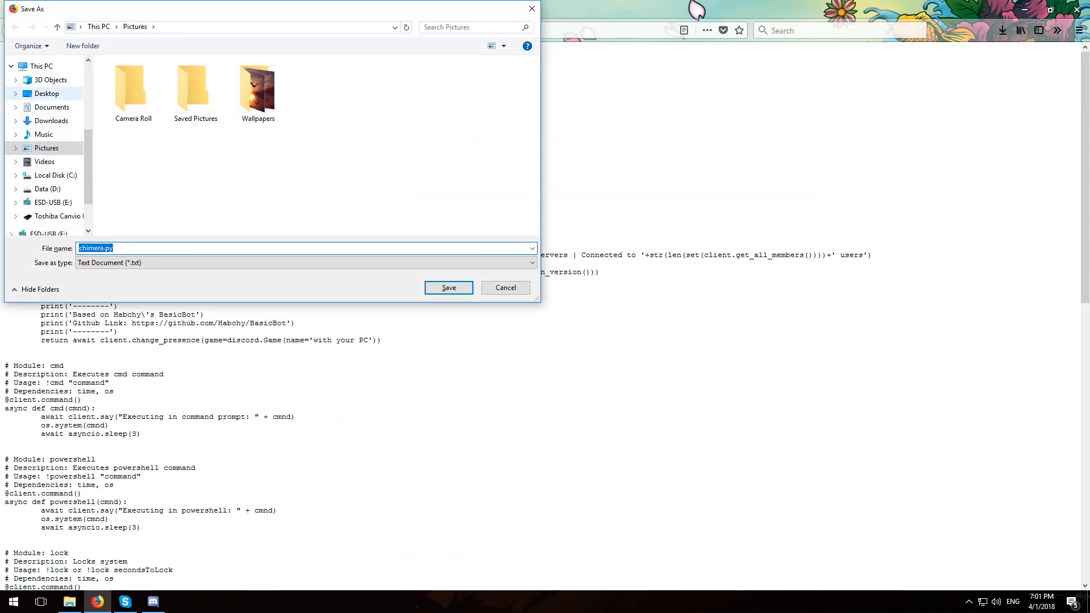
left_click(47, 93)
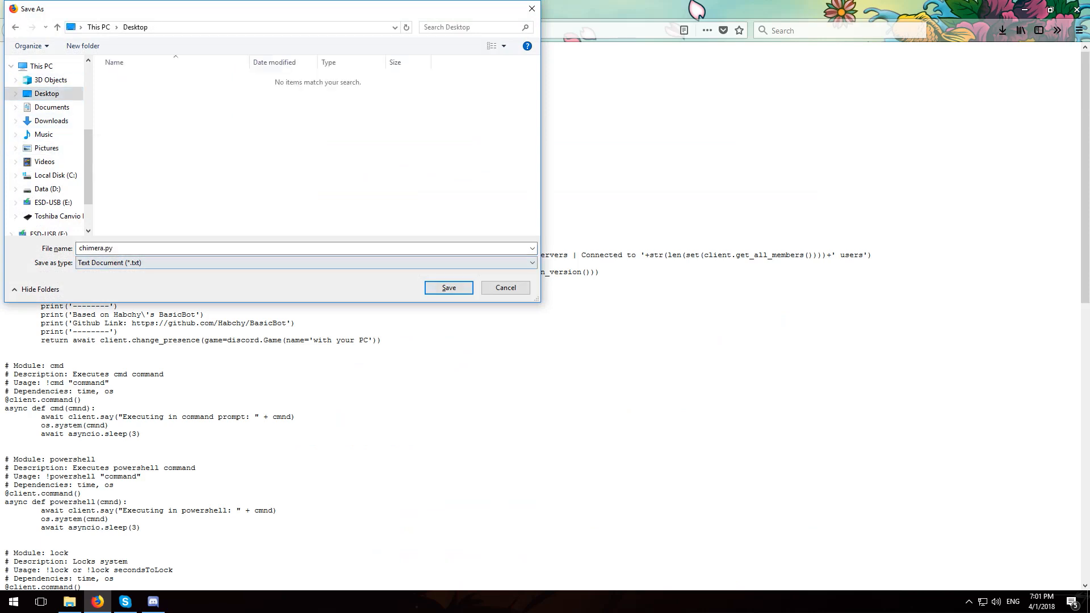
left_click(448, 288)
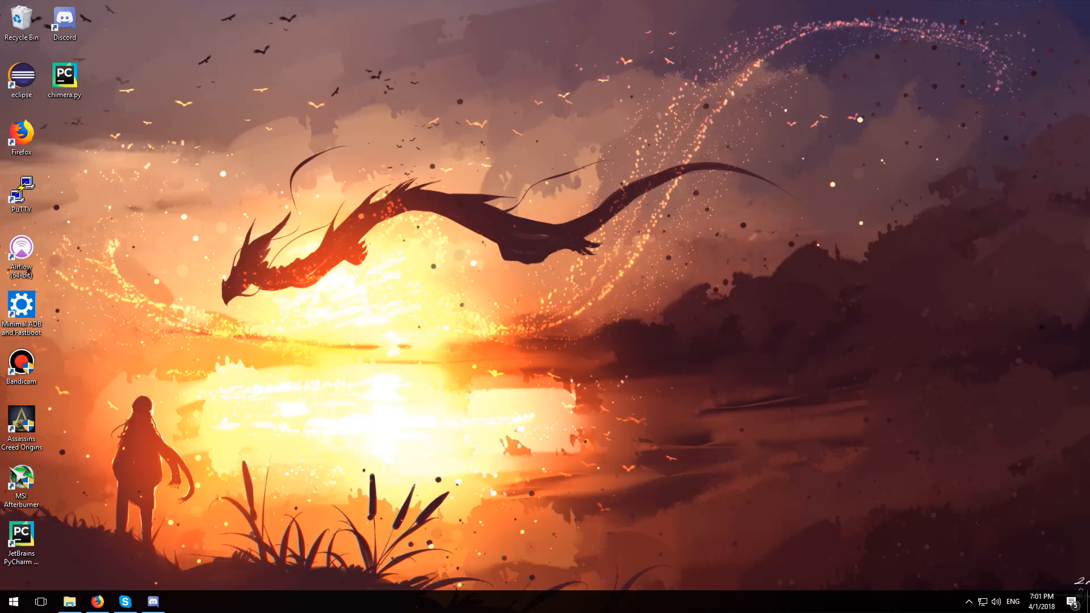
Open the desktop chimera.py in Notepad++, then return to Firefox
left_click_drag(64, 74, 366, 132)
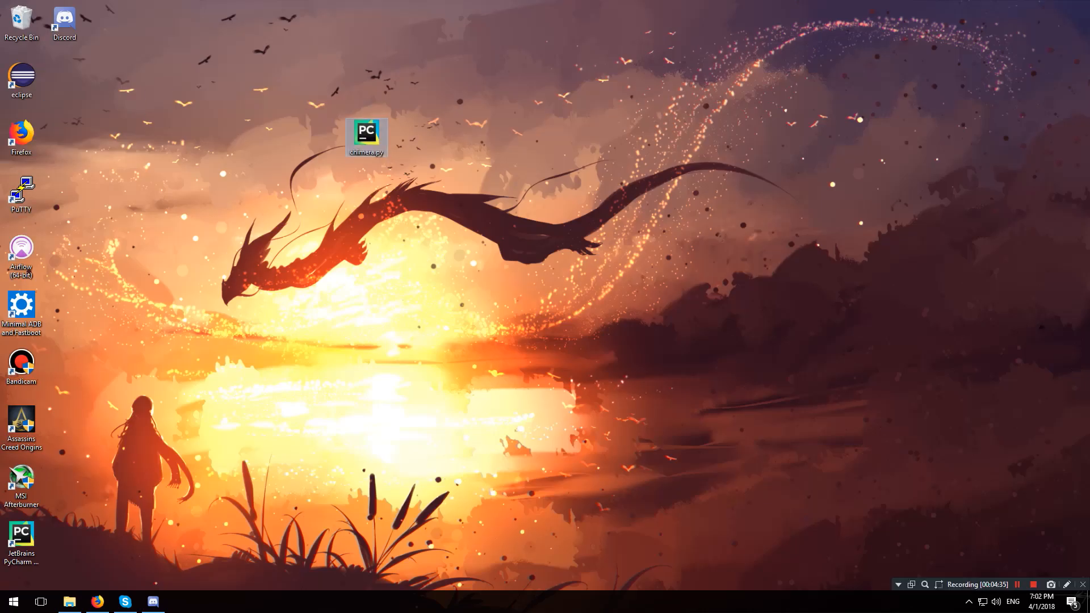
right_click(366, 133)
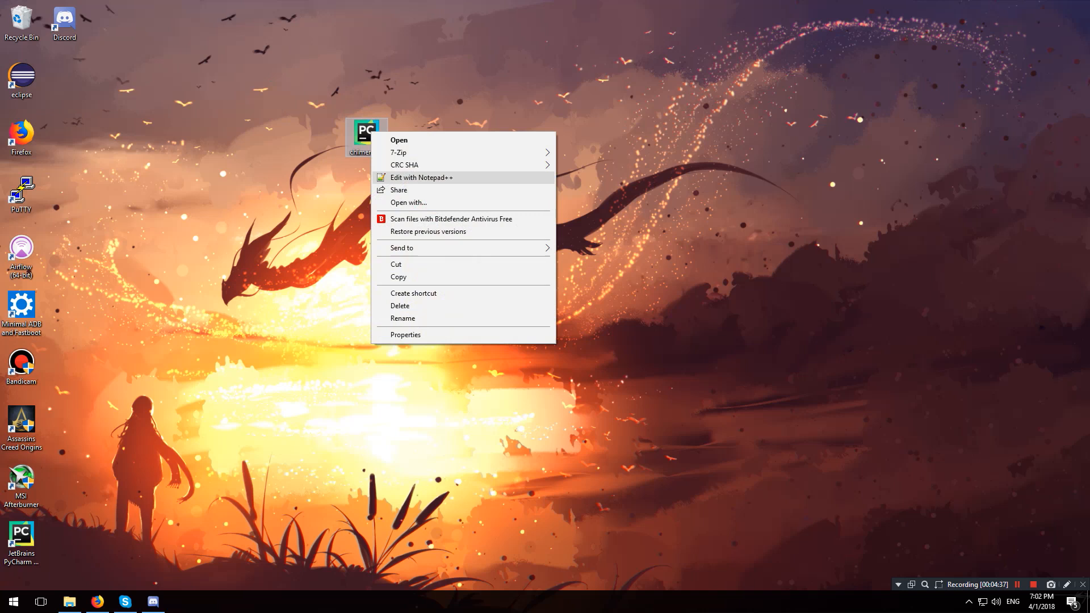
left_click(421, 178)
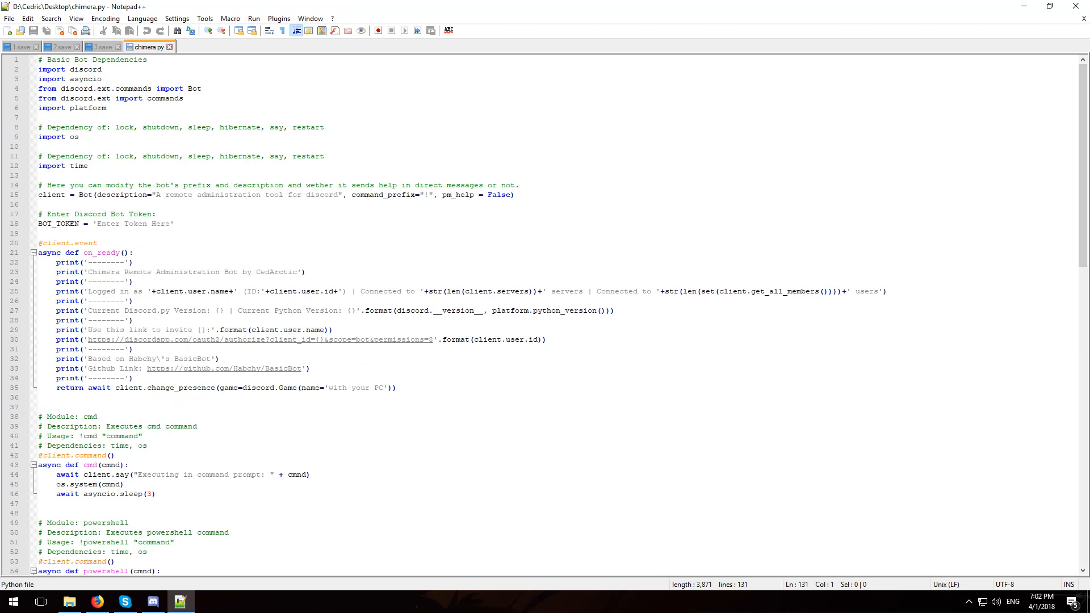
left_click(96, 601)
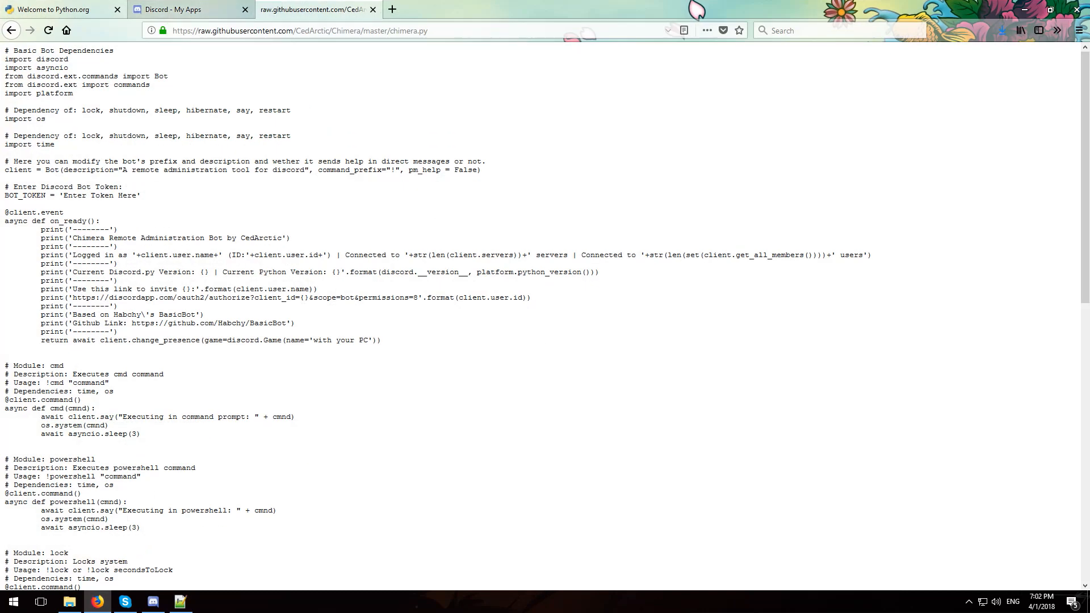
Create Discord application 'chimera' described as 'Chimera Remote Administration Tool'
left_click(188, 9)
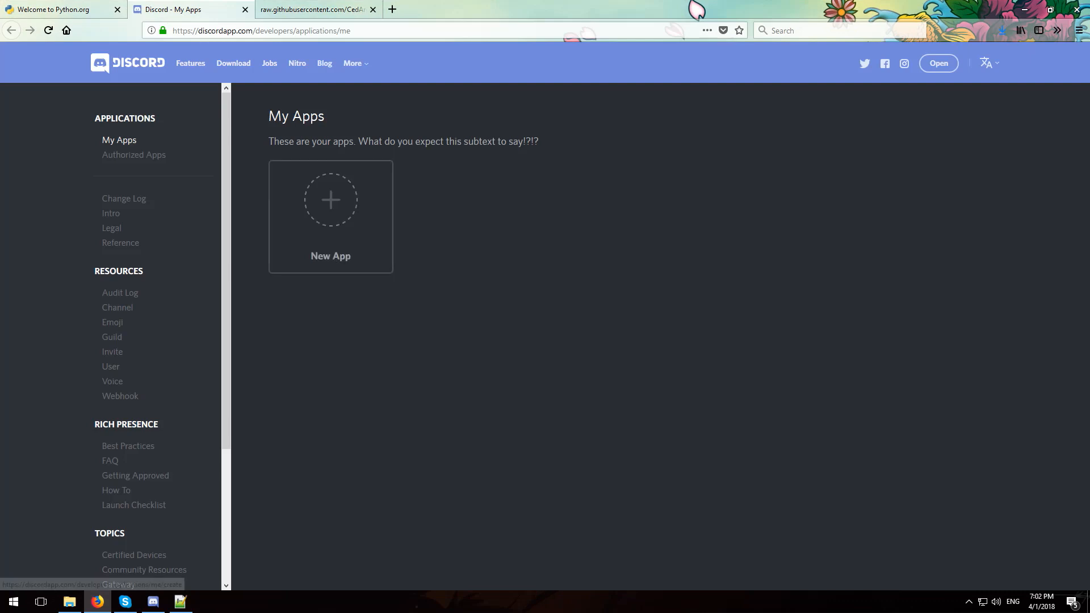
left_click(331, 199)
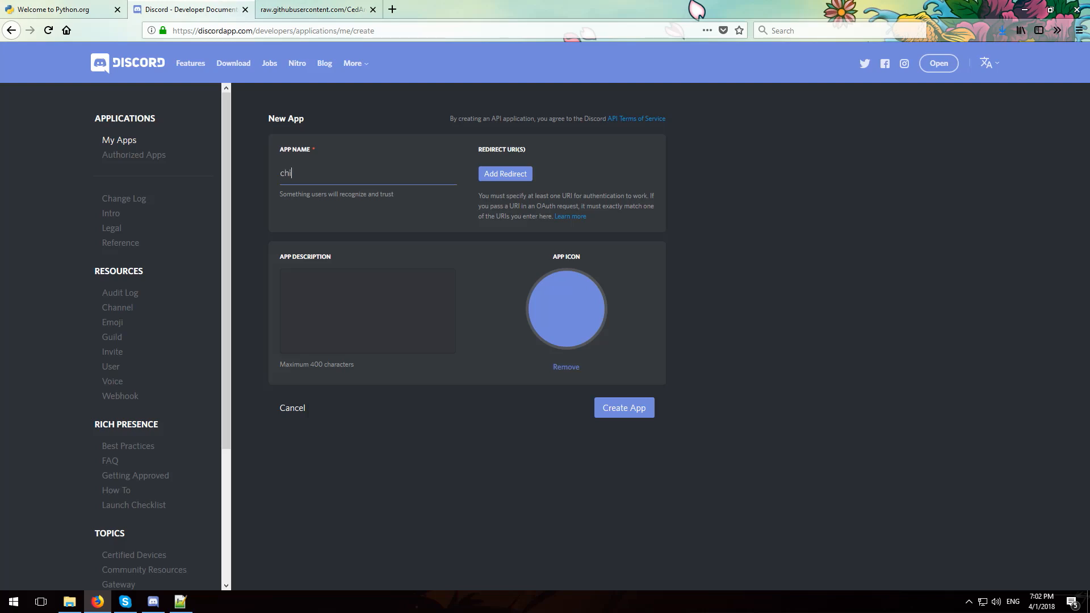
type("mera")
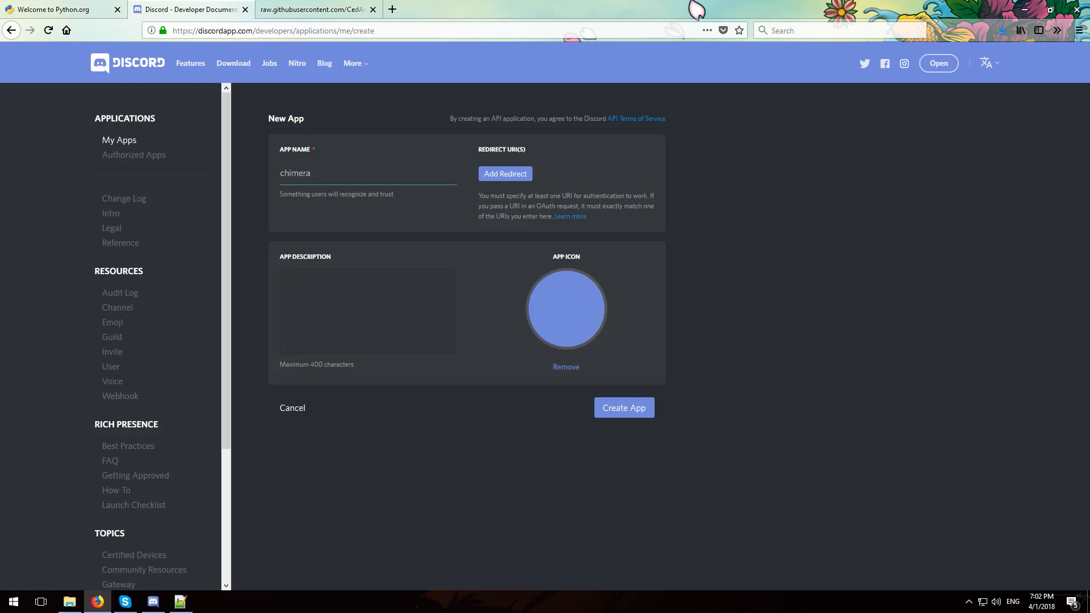
left_click(367, 310)
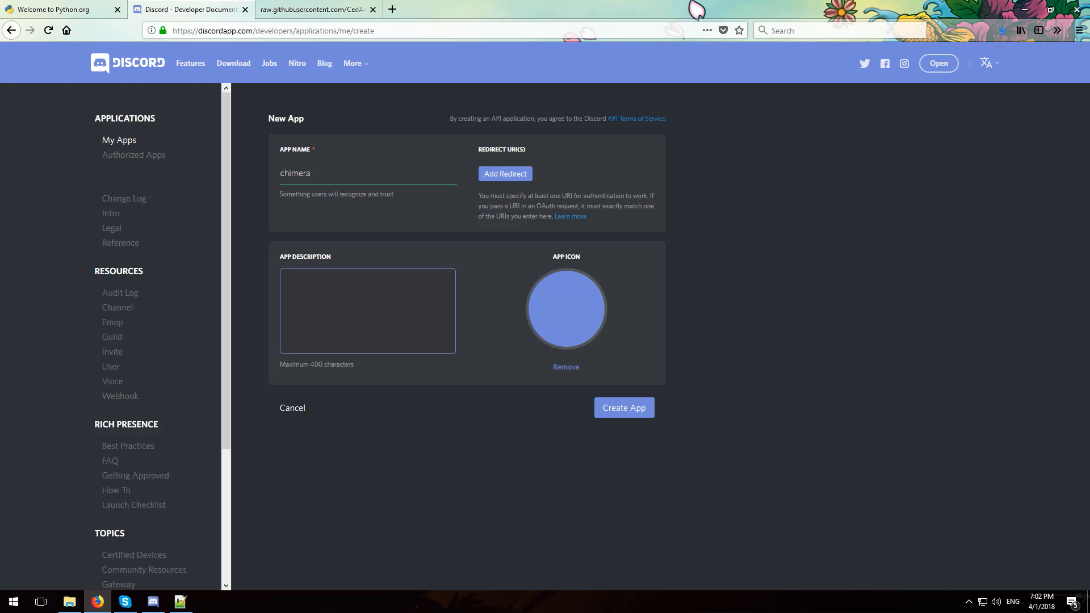
type("Chimera Remote Administration Tool")
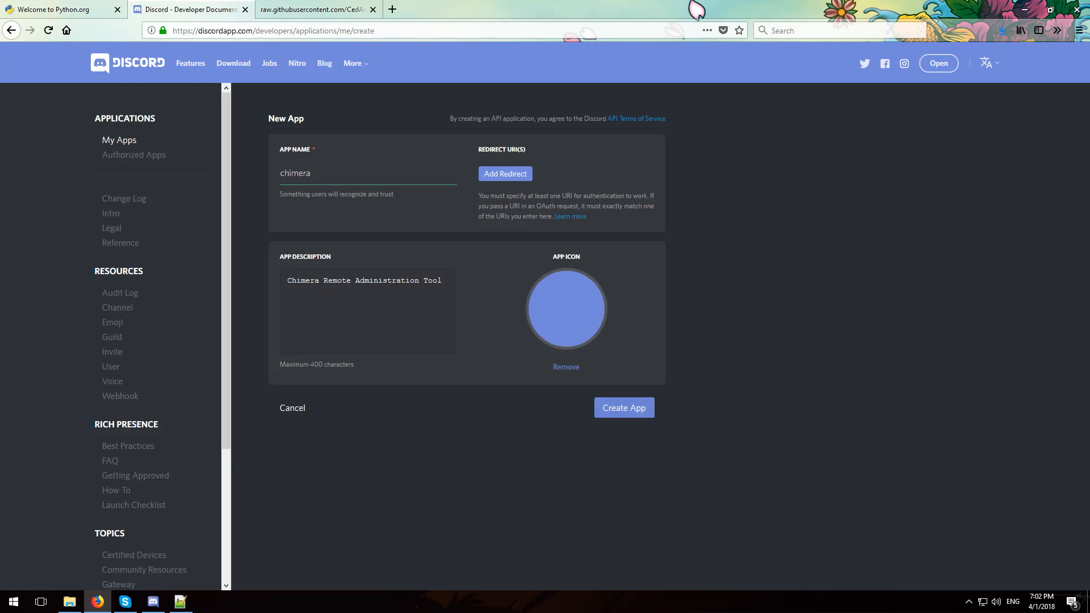
left_click(622, 407)
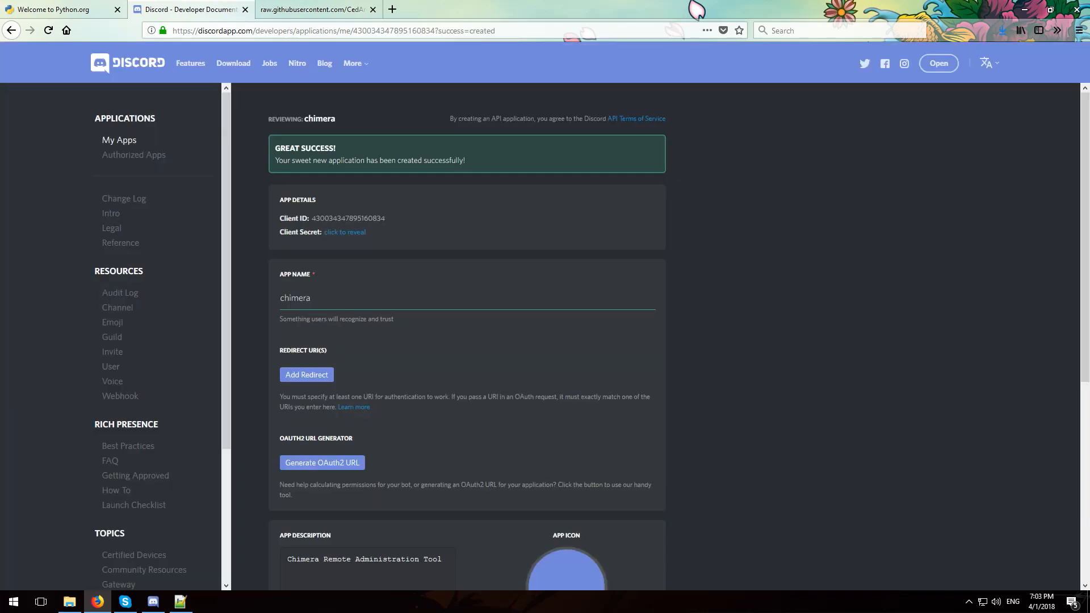
scroll("down", 3)
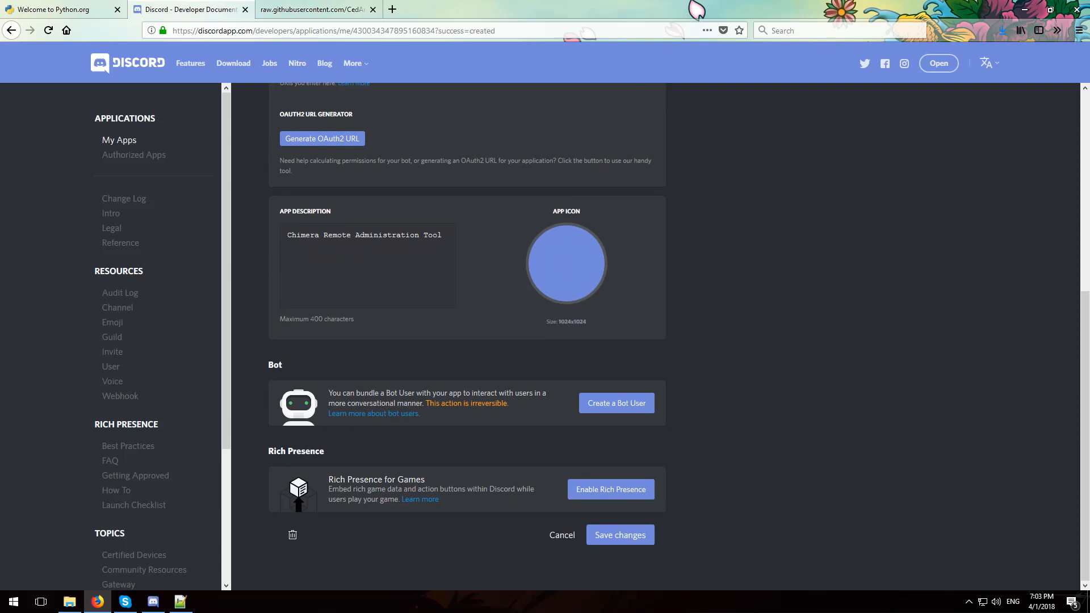
Add a bot user to the chimera app, then reveal and select its token
left_click(616, 403)
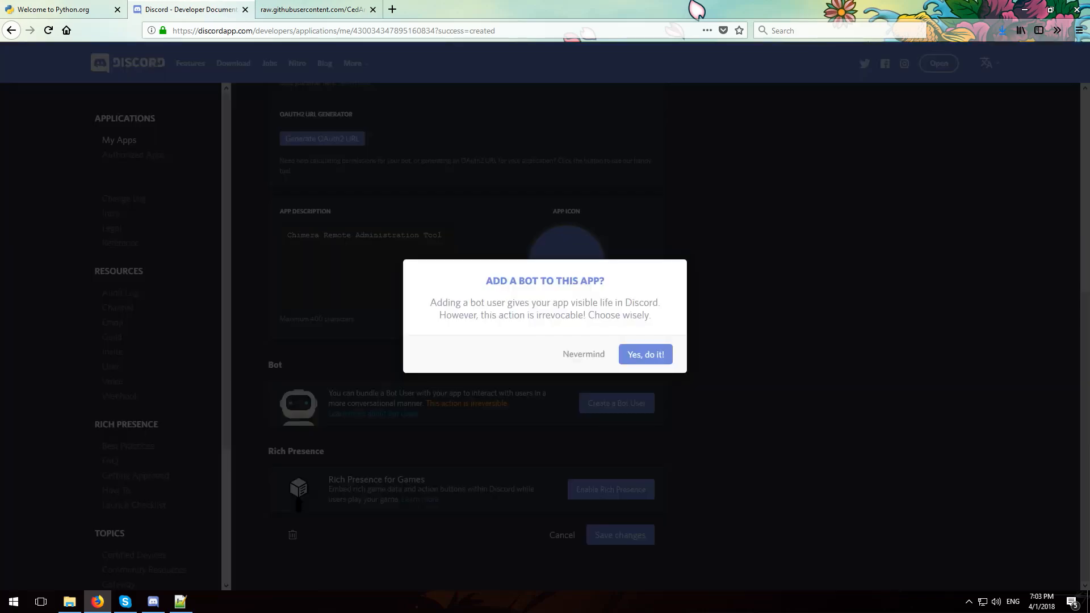
left_click(644, 354)
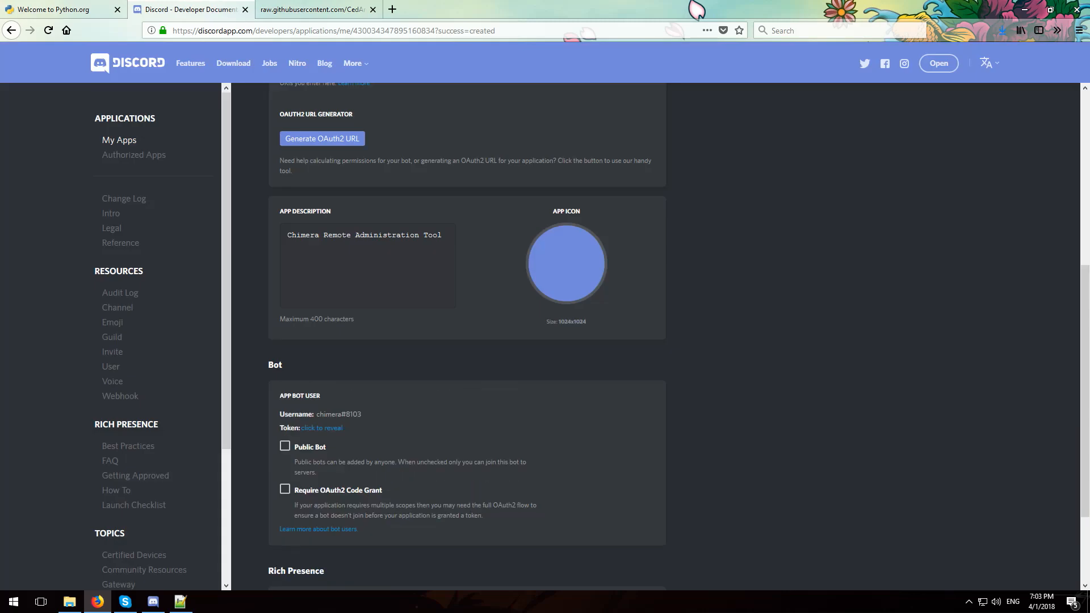
scroll("down", 3)
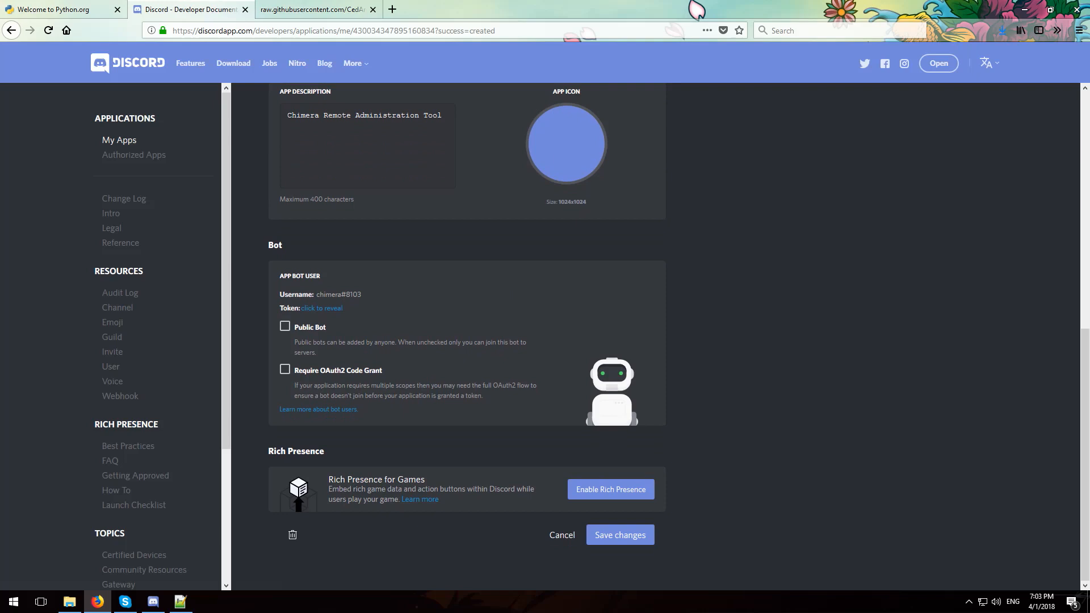
left_click(321, 308)
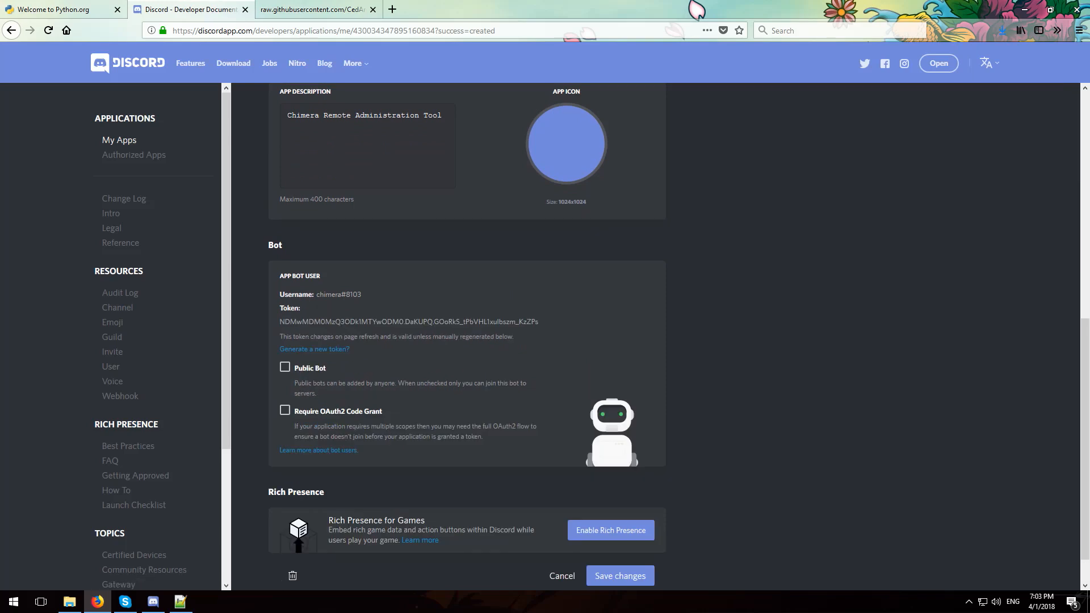
triple_click(408, 322)
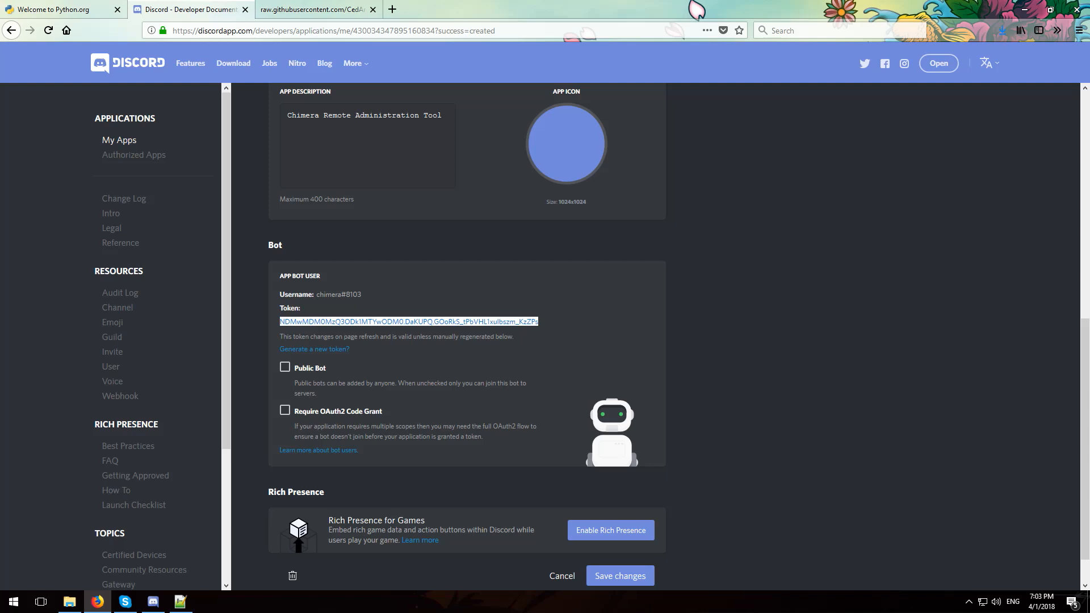
left_click(179, 601)
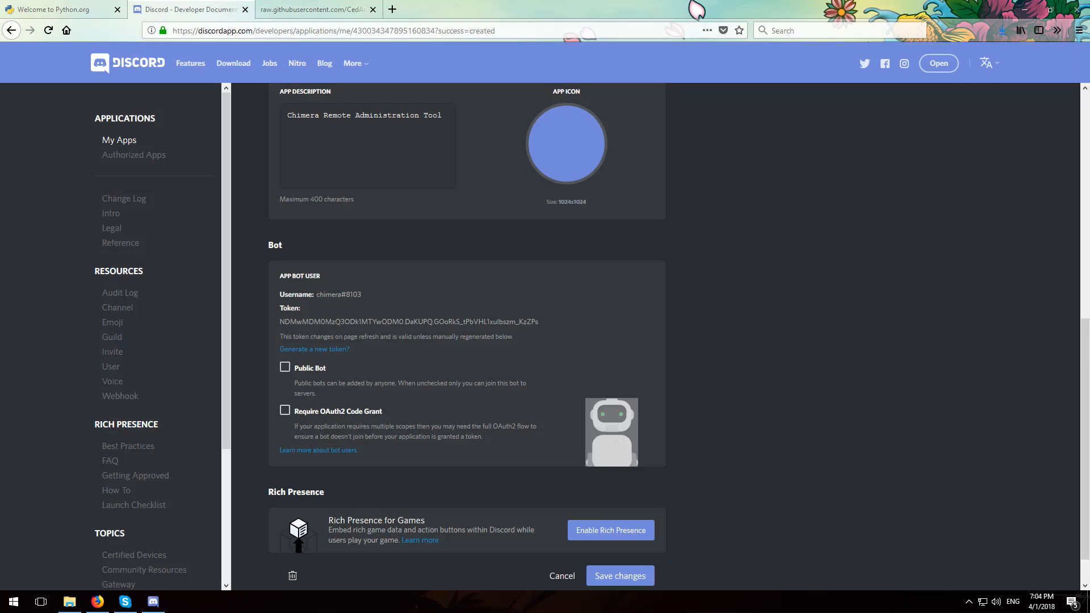
Run 'pip install discord.py' in the PowerShell window
left_click(180, 601)
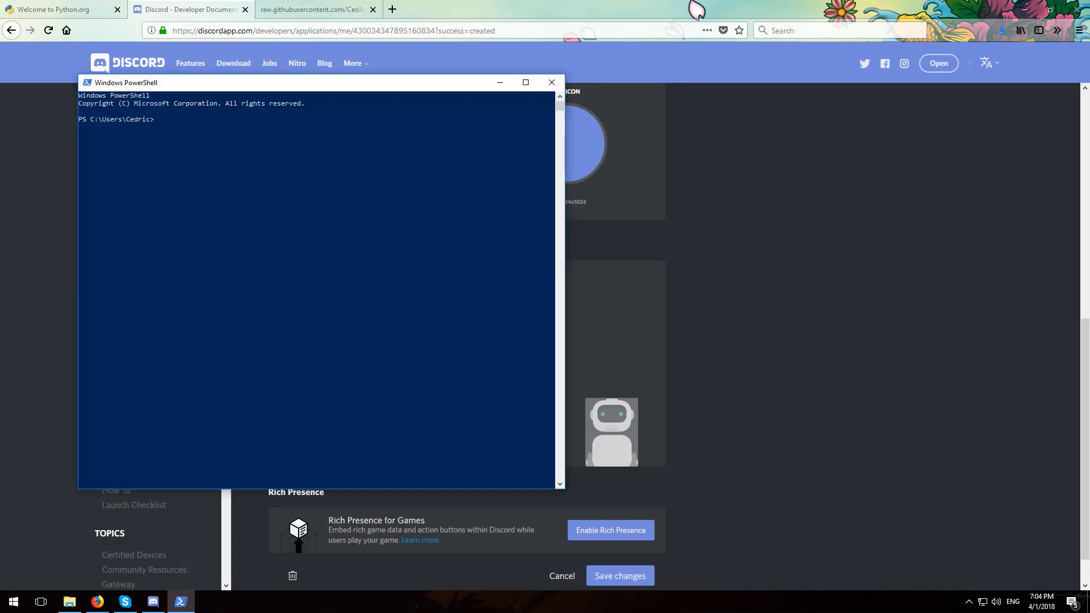
type("pip install d")
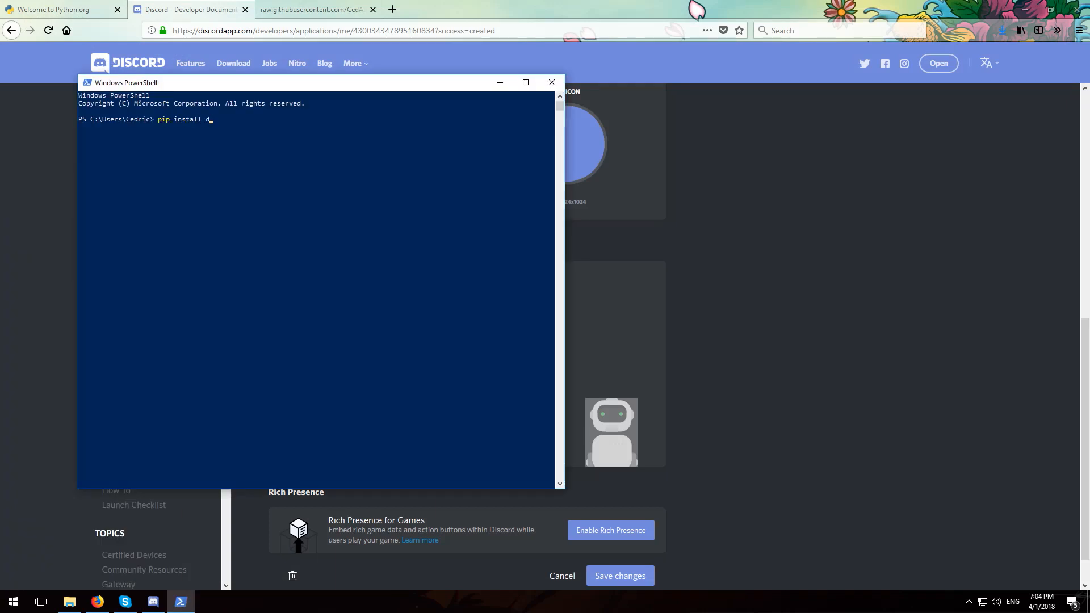
key("Return")
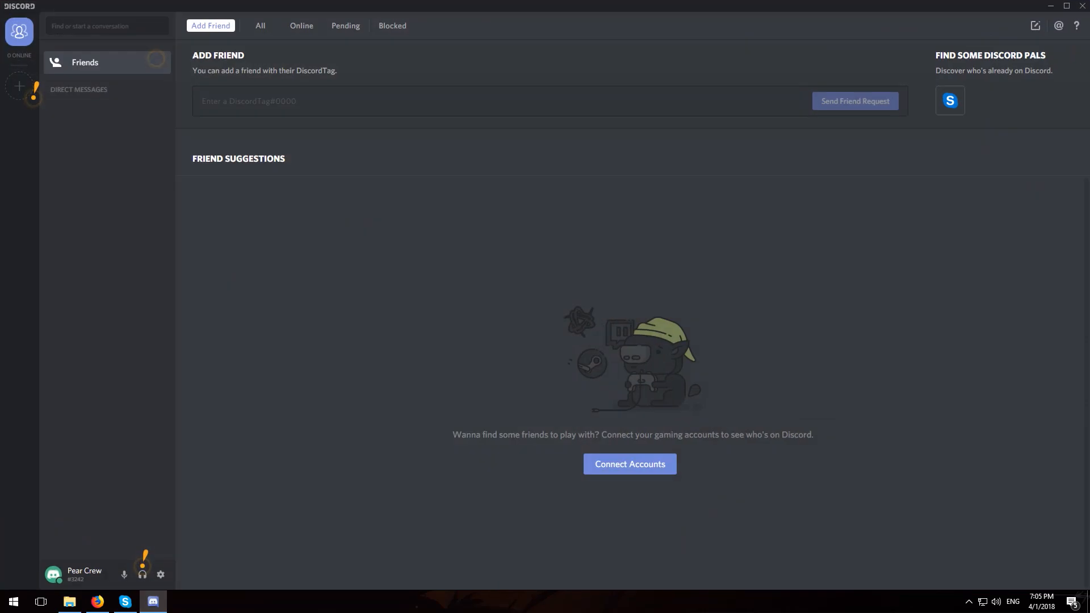
Create a new Discord server named Personal
left_click(19, 86)
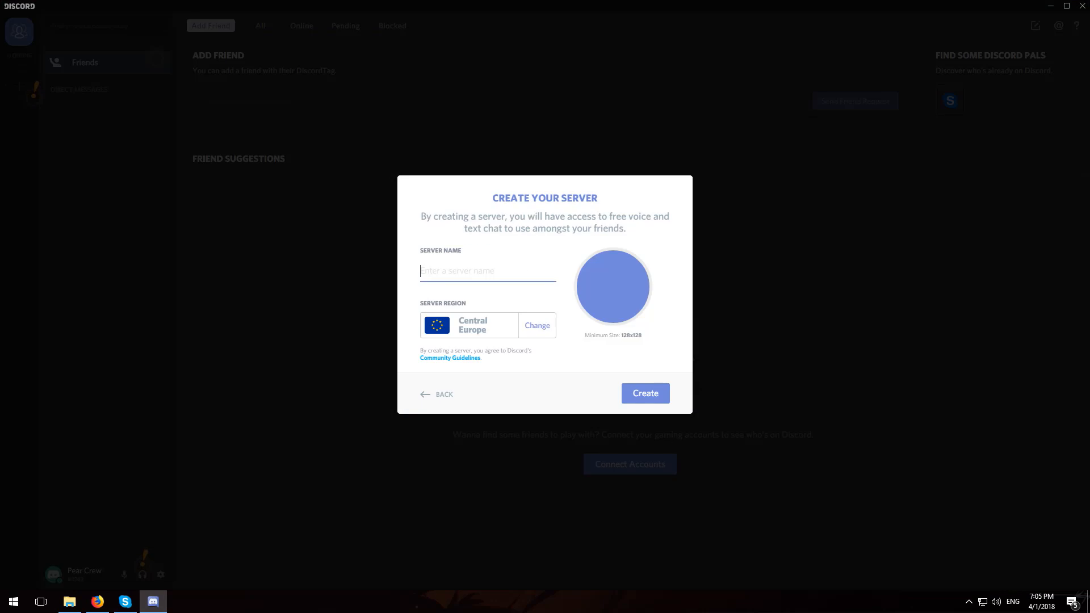
left_click(644, 393)
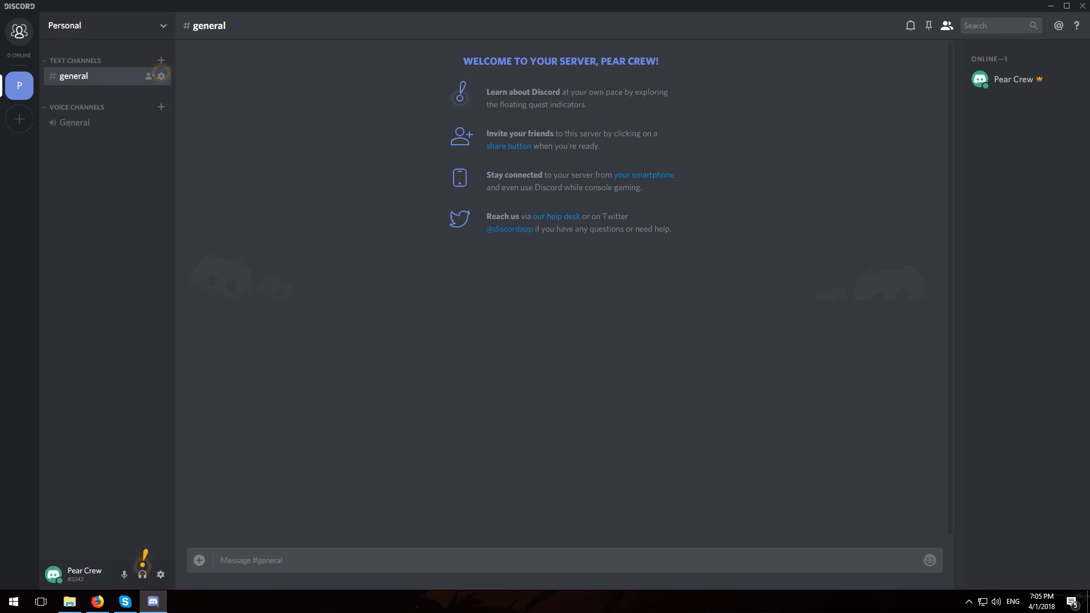
left_click(1052, 6)
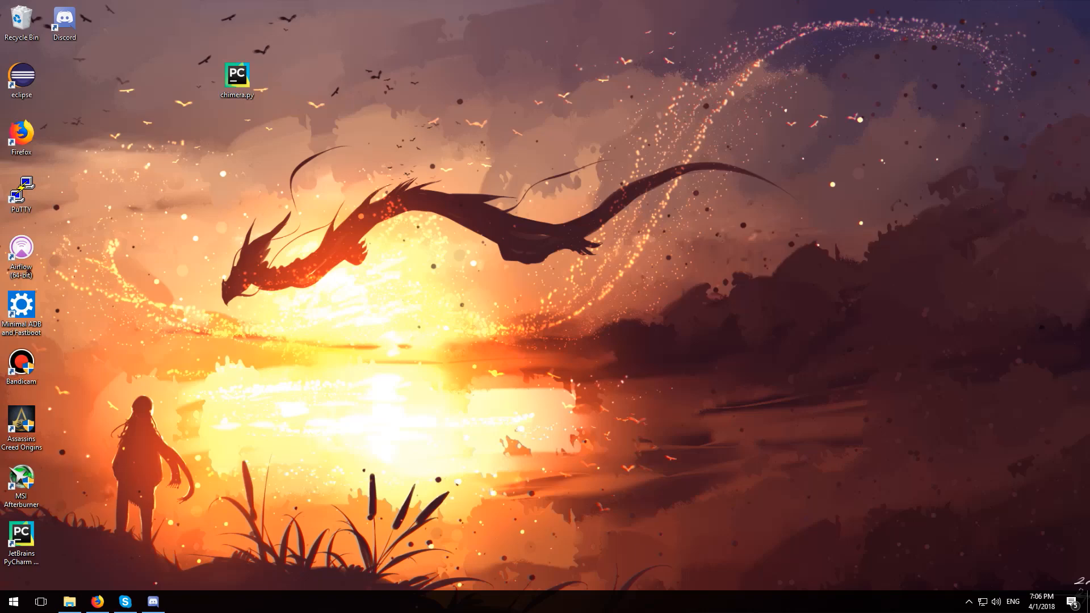
Open PowerShell in the Desktop folder and run 'python chimera.py'
right_click(233, 161)
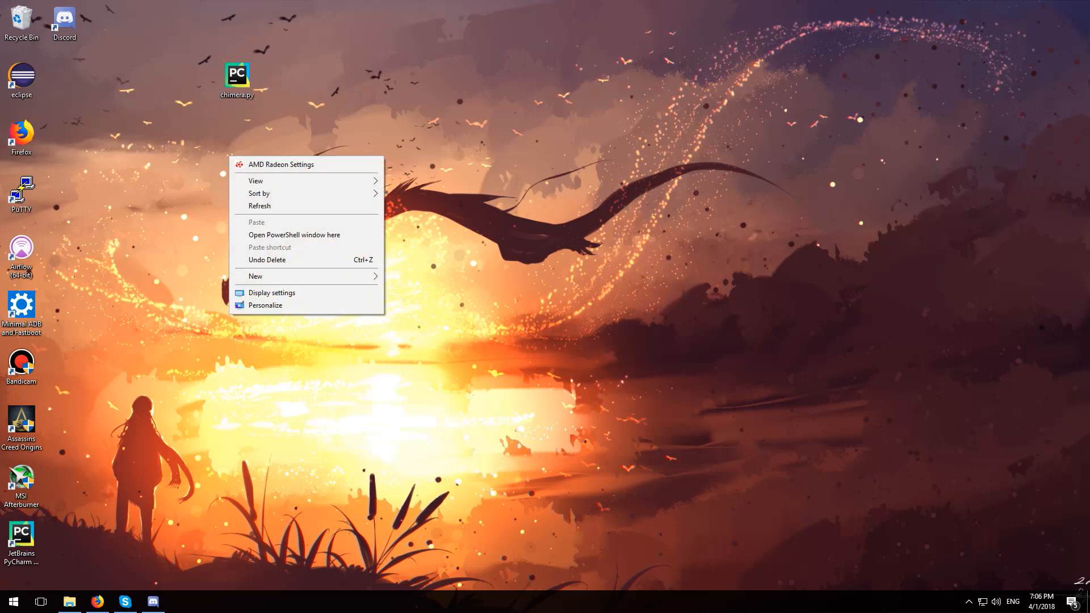
left_click(294, 235)
type("python c")
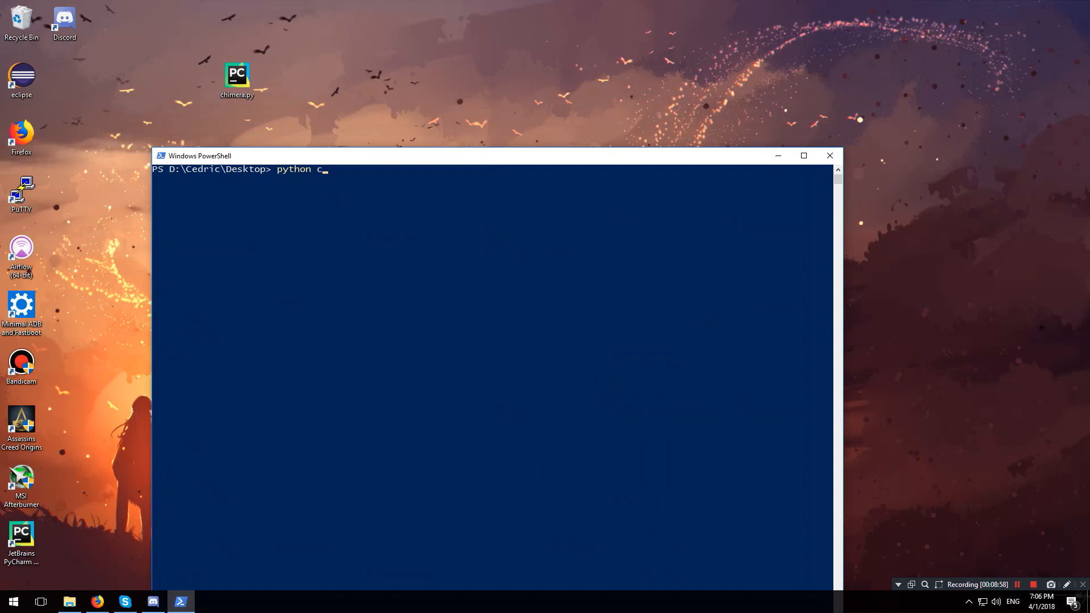
type("himera.py")
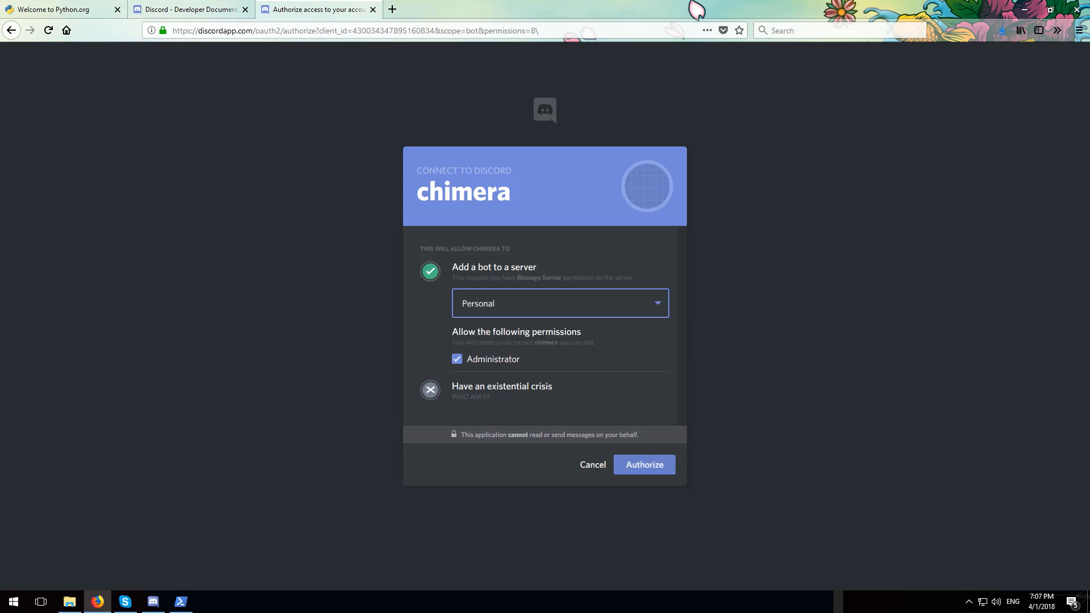
Authorize chimera on the Personal server with Administrator permission
left_click(643, 464)
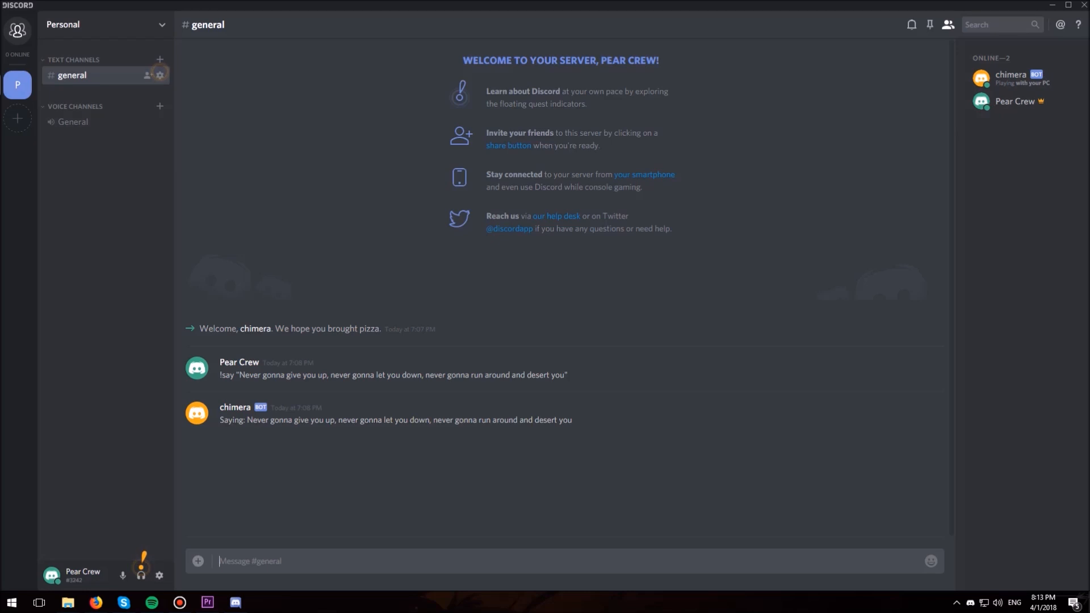
Send '!lock 5' in #general so Chimera replies 'Locking system.'
type("!lock")
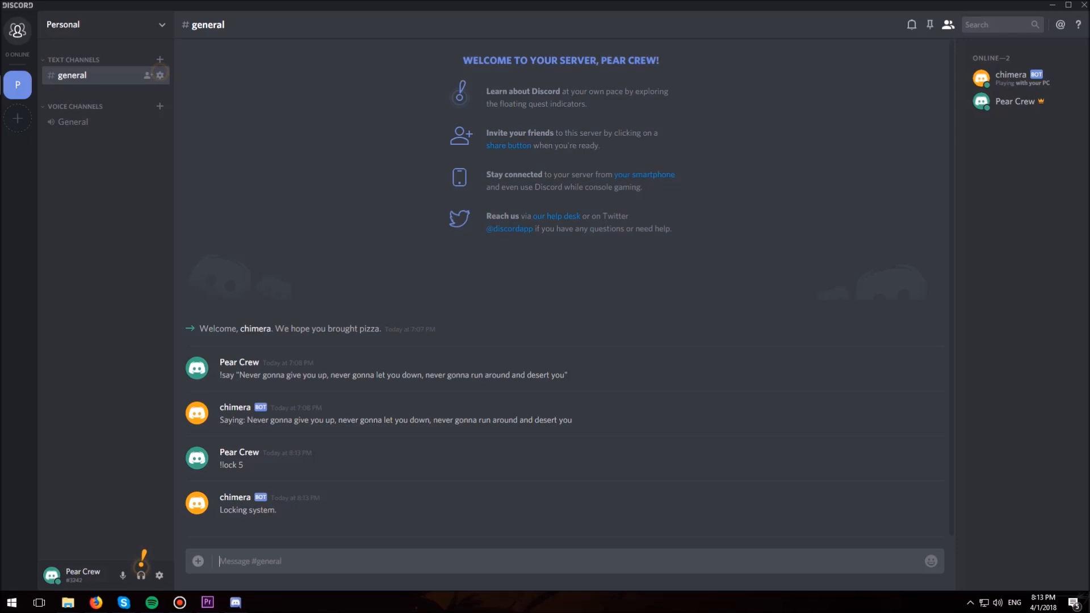
key("Win+L")
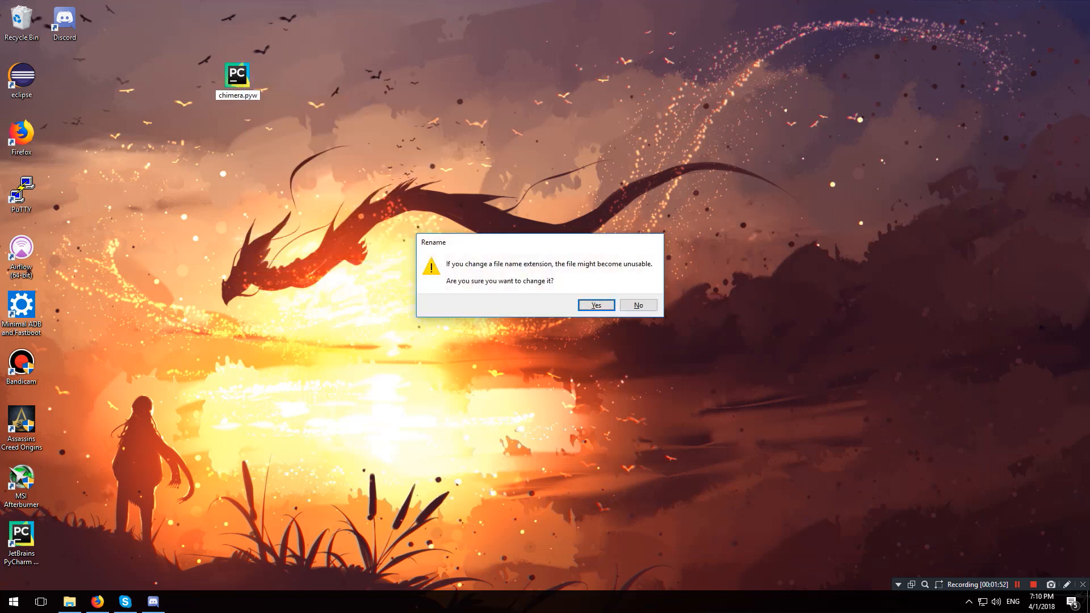
Confirm the chimera.pyw extension change and move its desktop icon further left
left_click(595, 306)
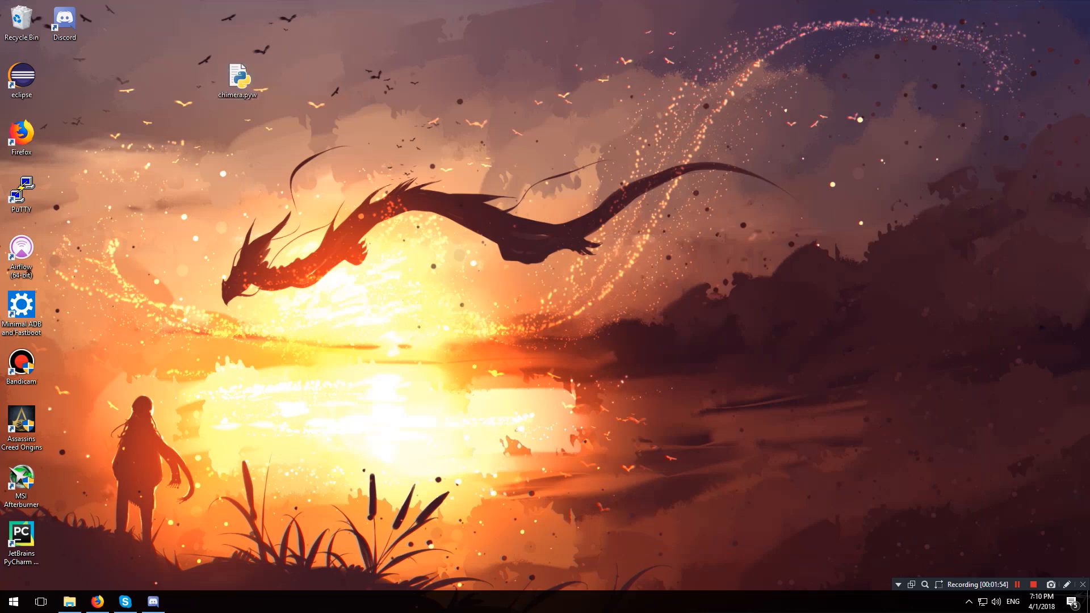
left_click_drag(238, 75, 152, 75)
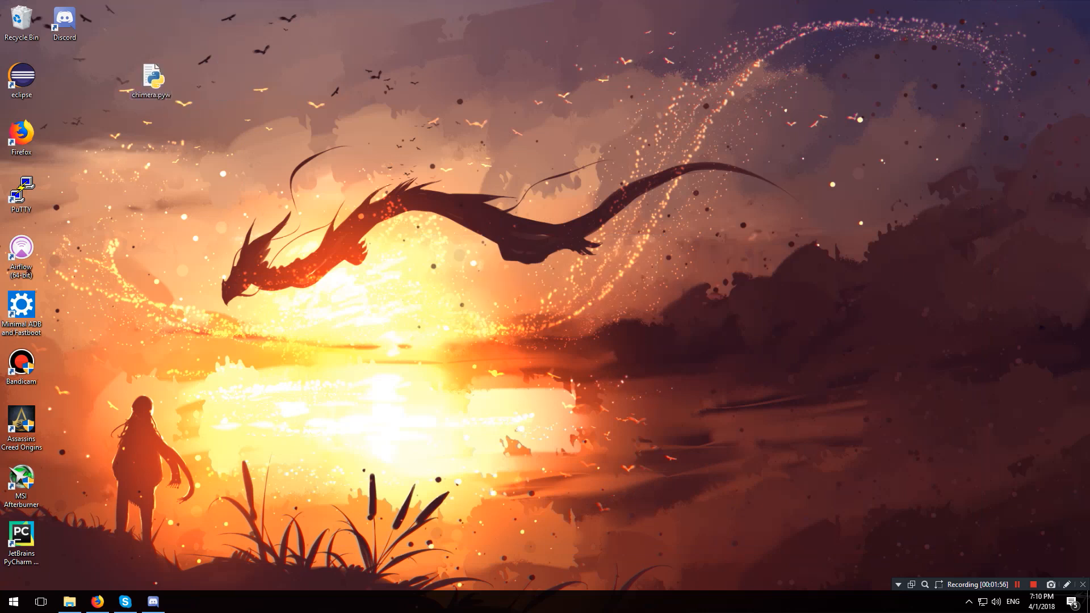
mouse_move(152, 74)
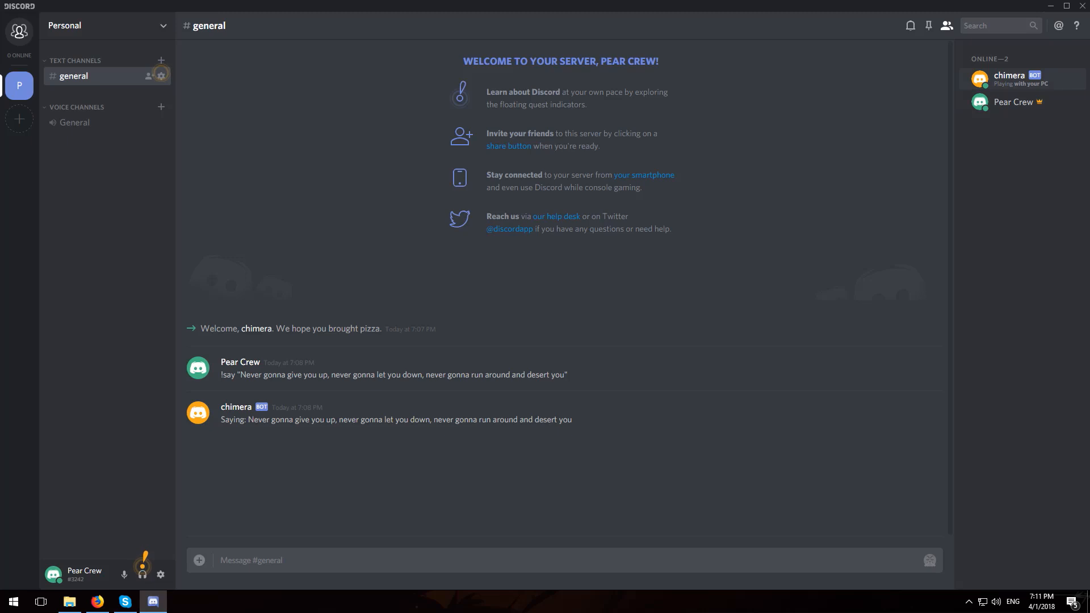
left_click(1052, 6)
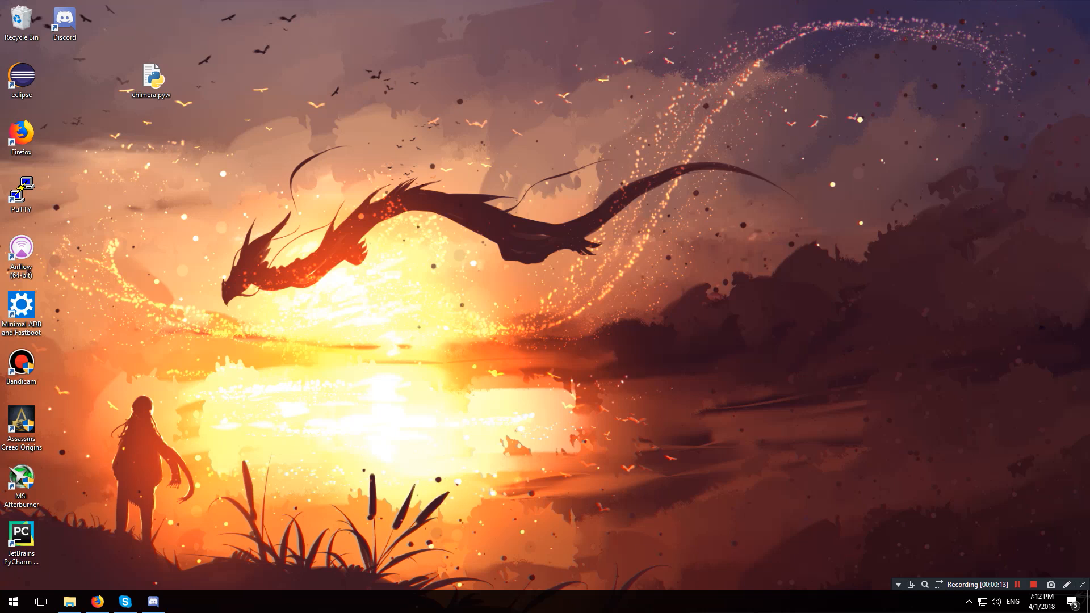
Open 'shell:common startup' and paste chimera.pyw there, granting administrator permission
key("Win+r")
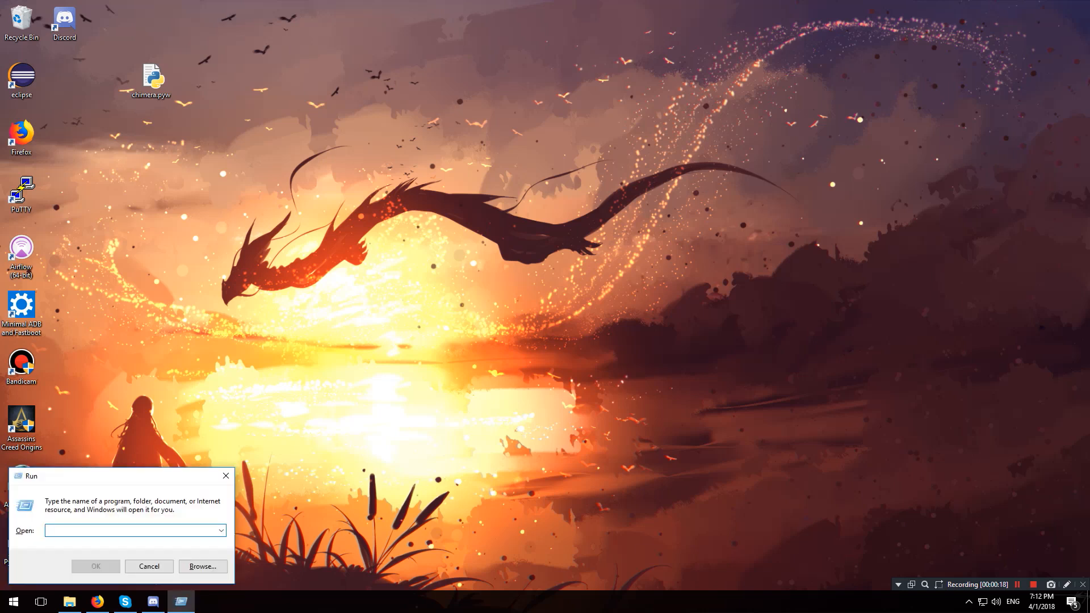
type("shell:common startup")
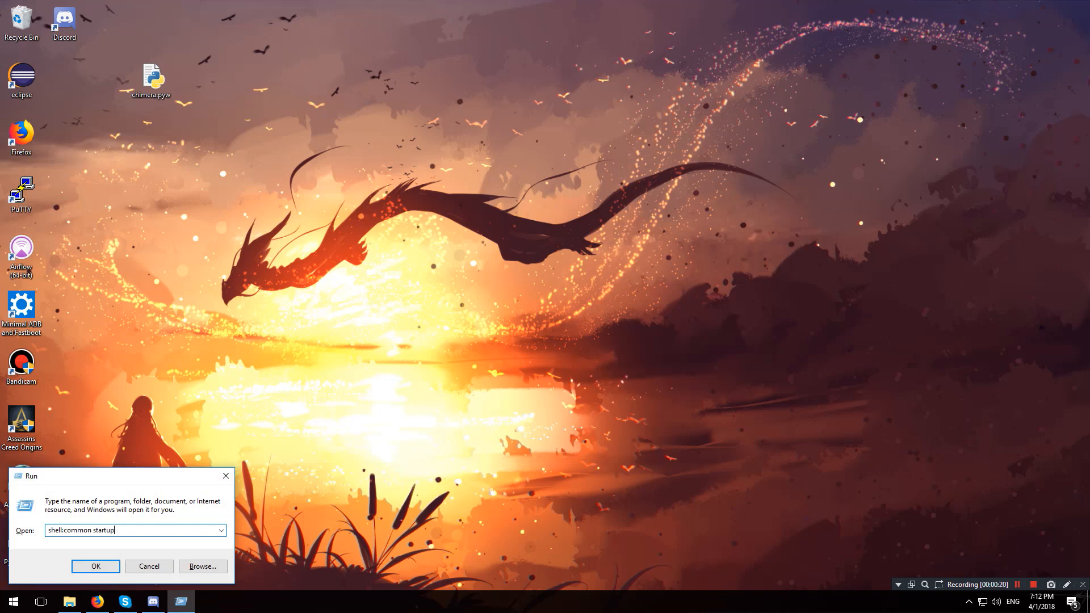
left_click(96, 566)
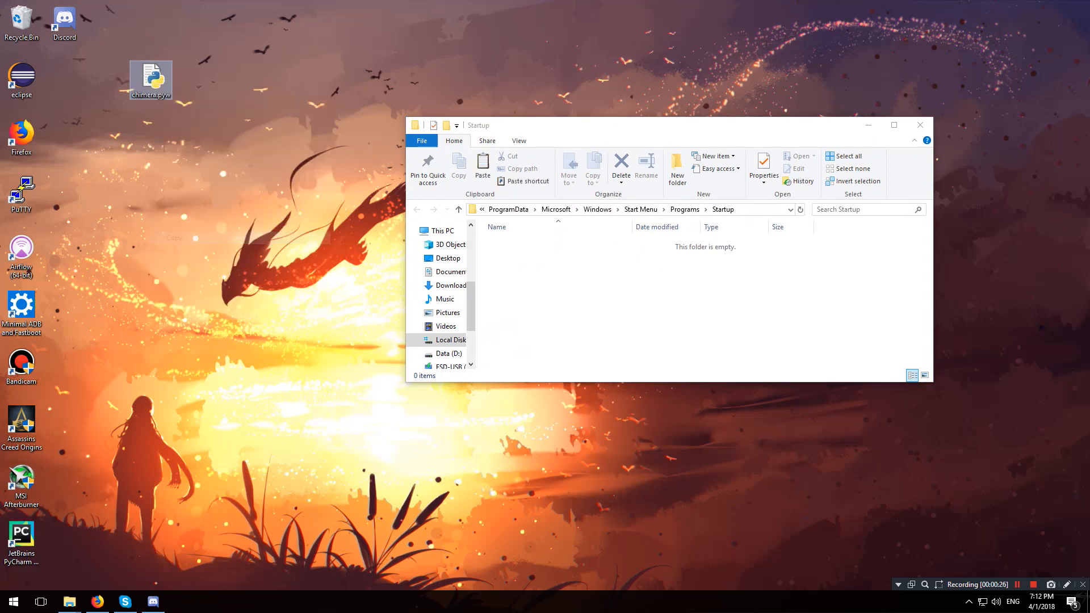
left_click(483, 170)
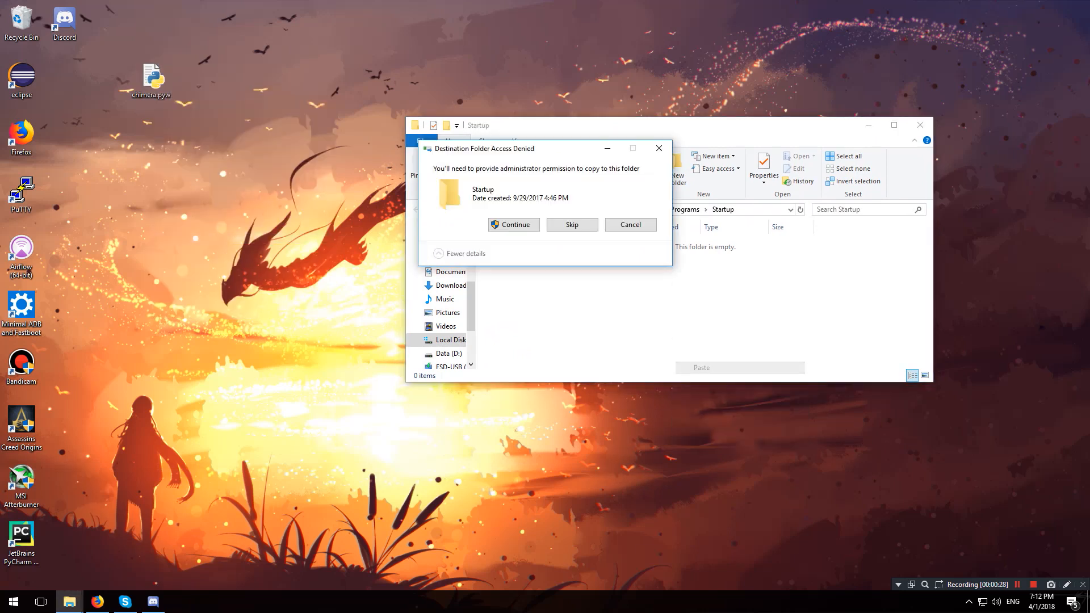
left_click(513, 225)
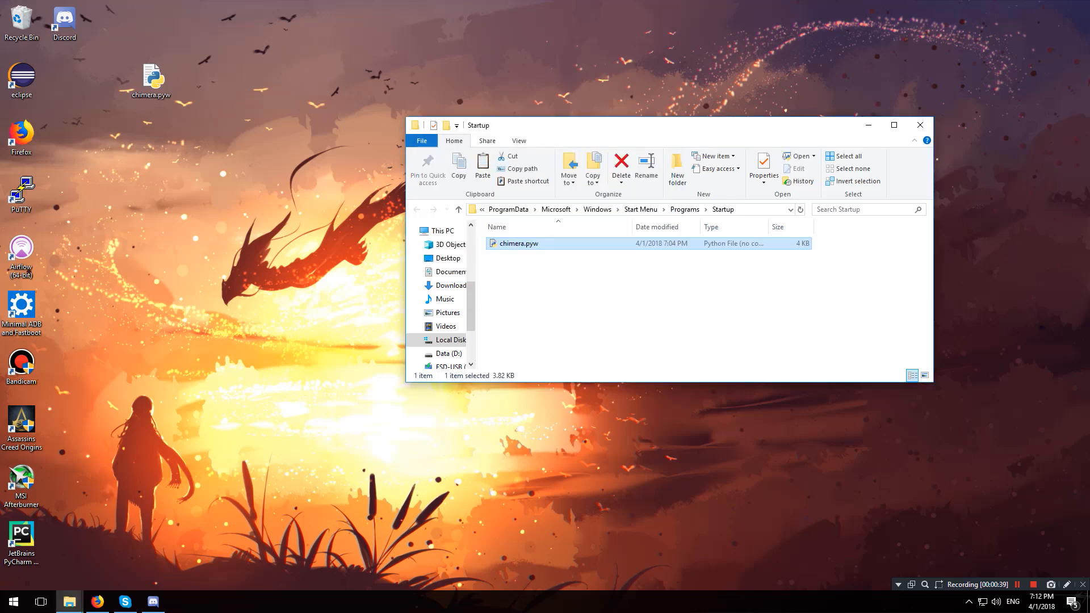